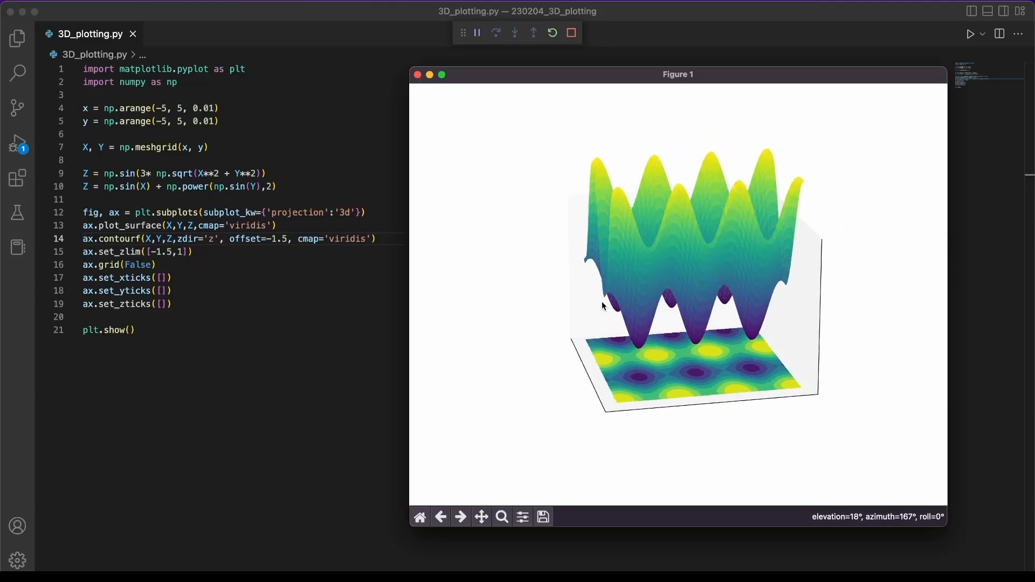
Step: Orbit the finished plasma ripple surface preview to show it from several angles
{"action": "left_click_drag", "start_coordinate": [602, 305], "coordinate": [674, 313]}
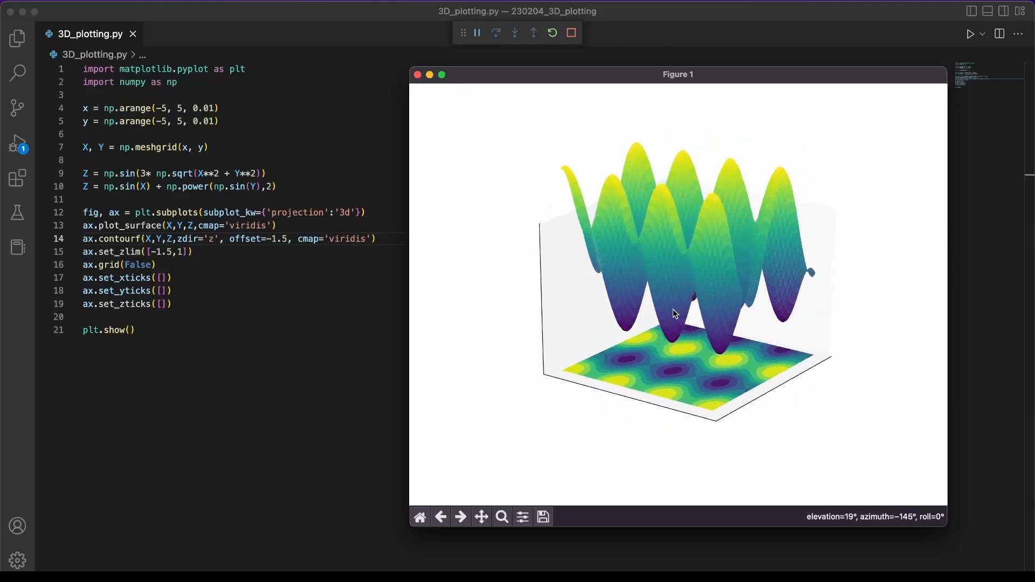
{"action": "left_click_drag", "start_coordinate": [675, 314], "coordinate": [692, 317]}
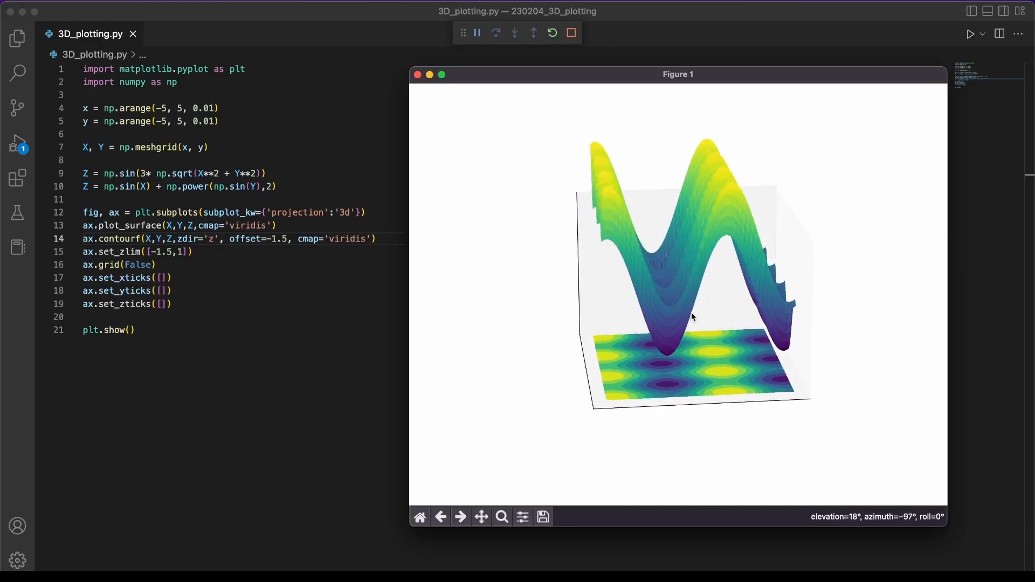
{"action": "left_click_drag", "start_coordinate": [691, 317], "coordinate": [573, 317]}
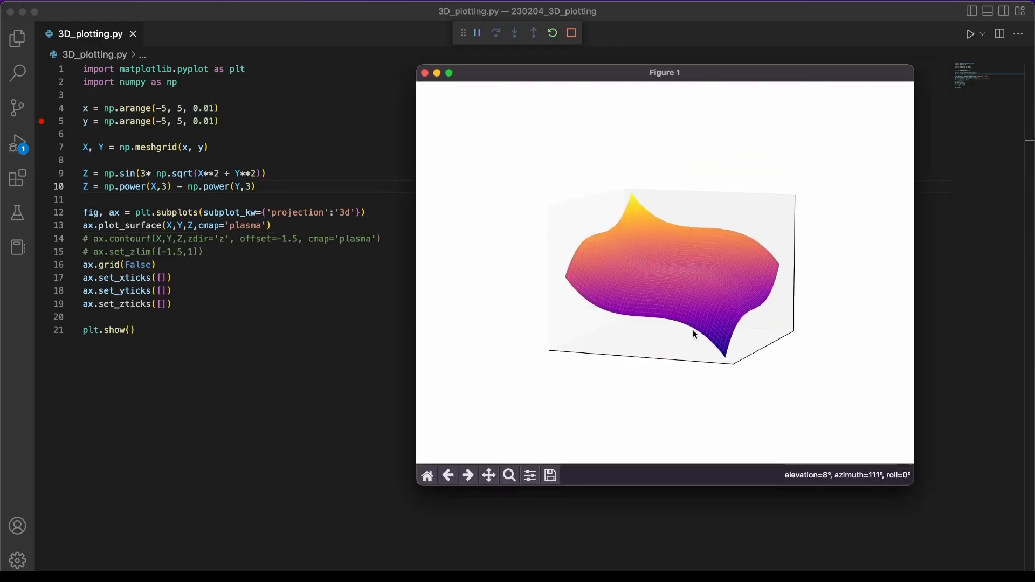
{"action": "left_click_drag", "start_coordinate": [693, 335], "coordinate": [573, 335]}
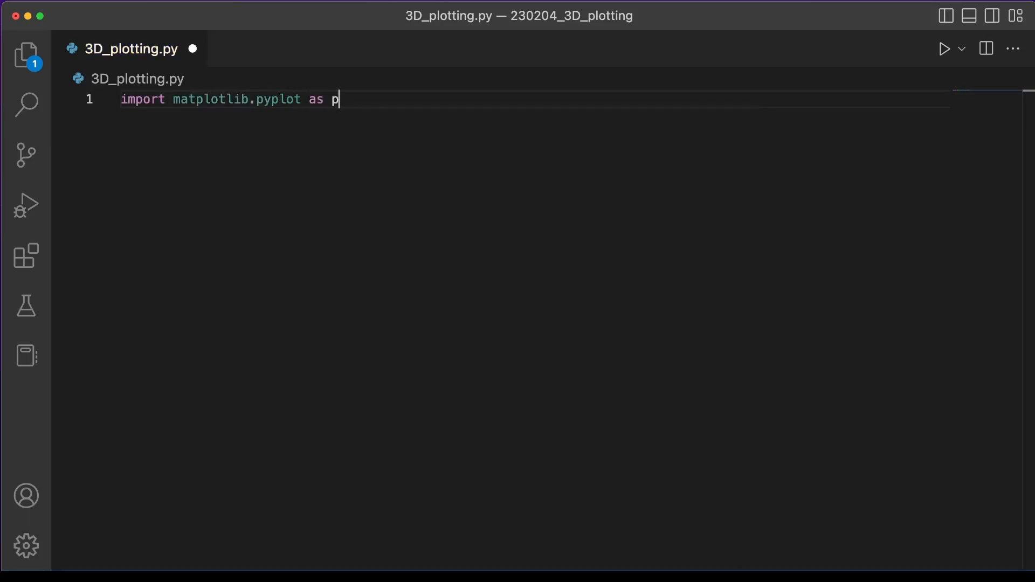
Step: Write the matplotlib.pyplot and numpy imports and x, y = np.arange(-5, 5, 0.01)
{"action": "type", "text": "lt"}
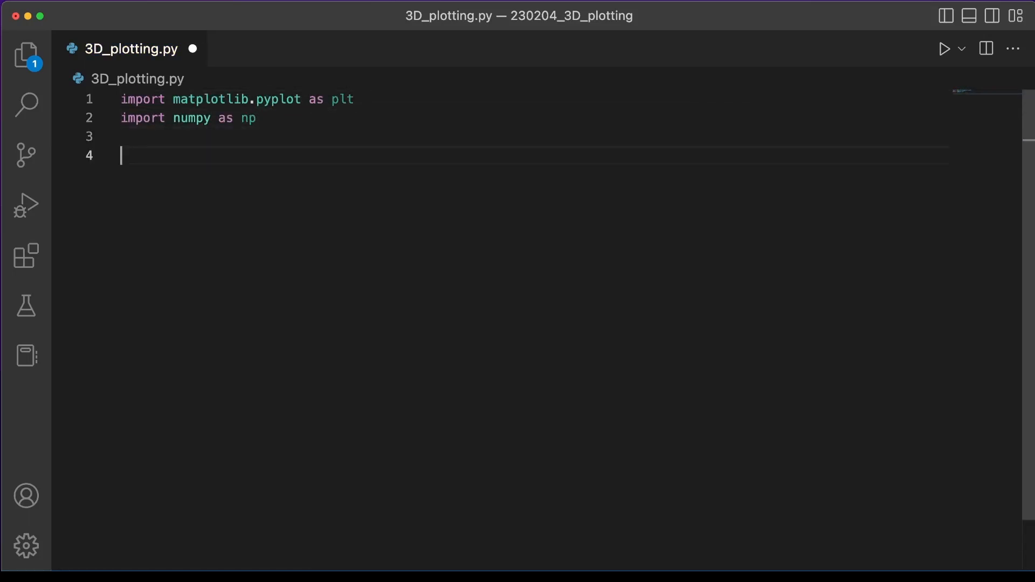
{"action": "type", "text": "x = np.arange(-5, 5,"}
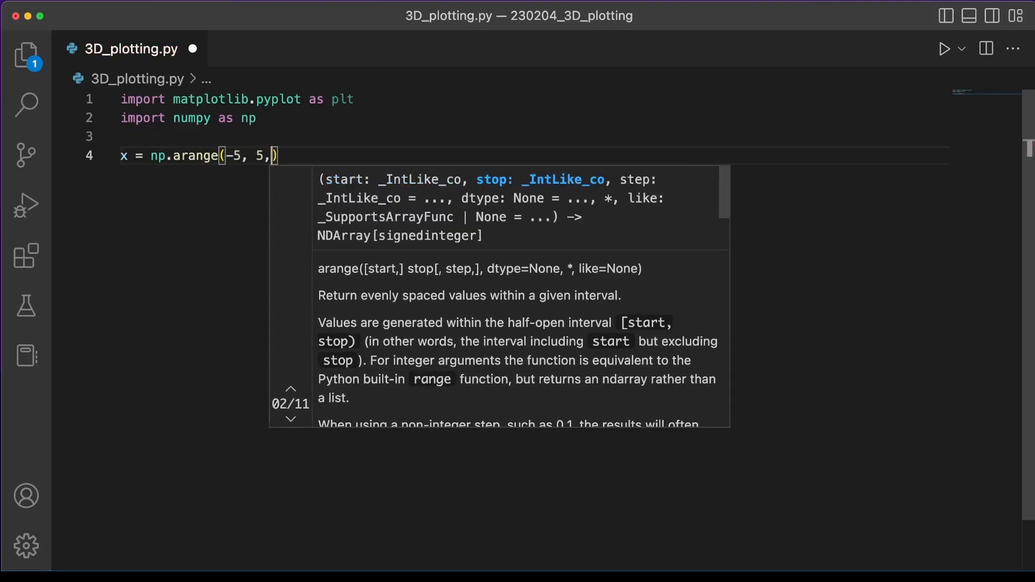
{"action": "type", "text": "0.01)"}
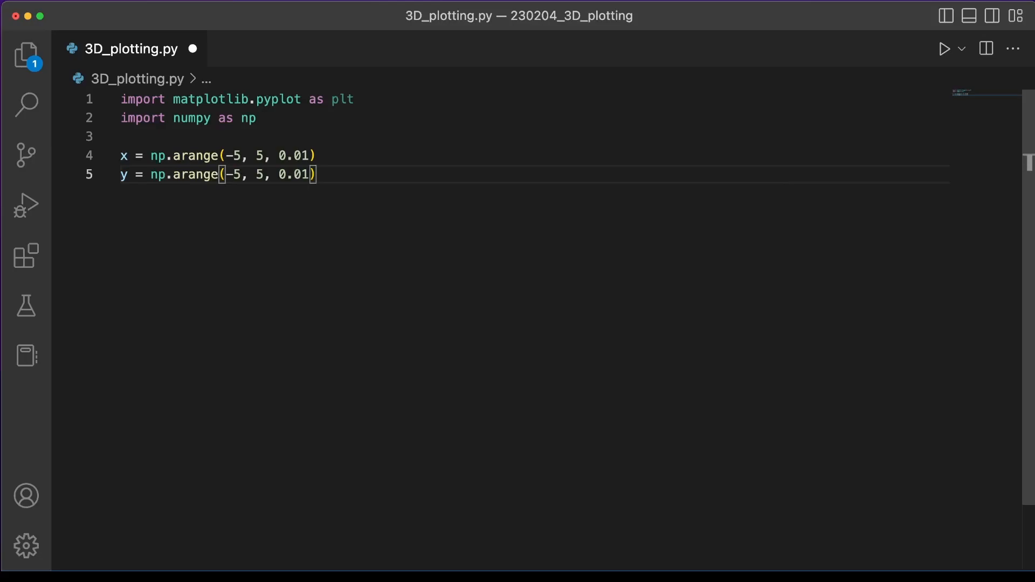
{"action": "key", "text": "Enter"}
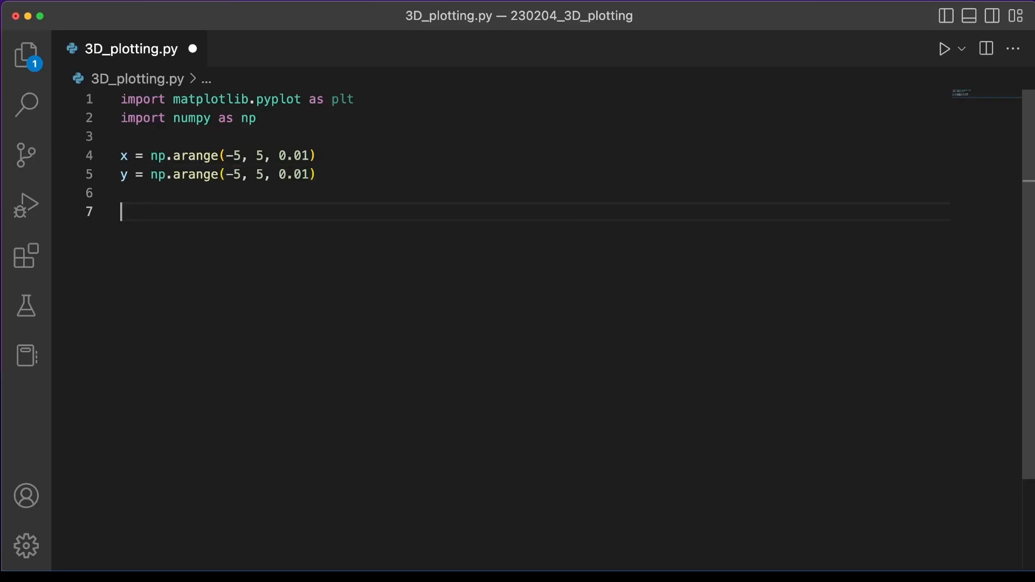
Step: Add X, Y = np.meshgrid(x, y) and begin the Z assignment line
{"action": "type", "text": "X"}
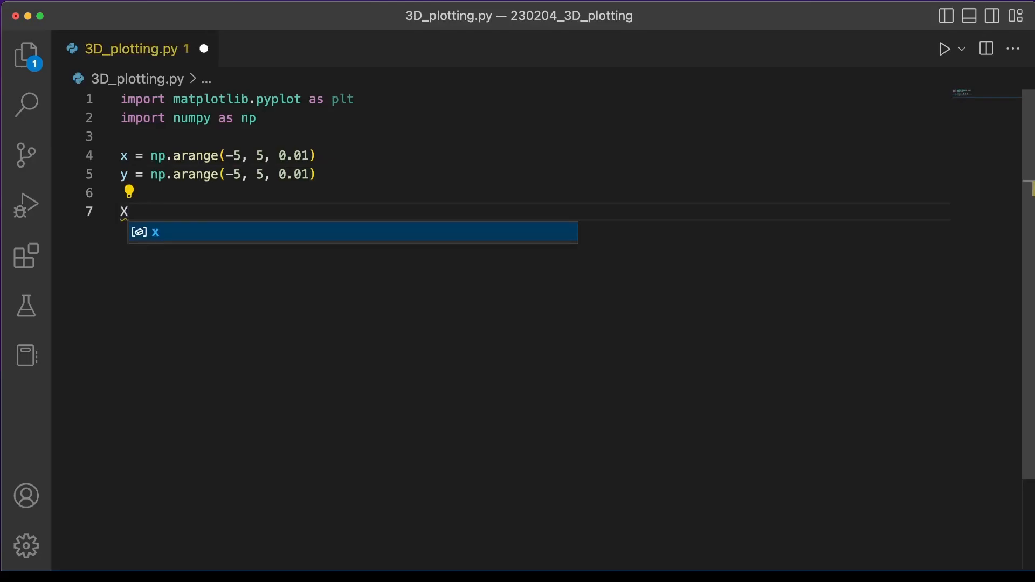
{"action": "type", "text": ", Y = np.meshgrid"}
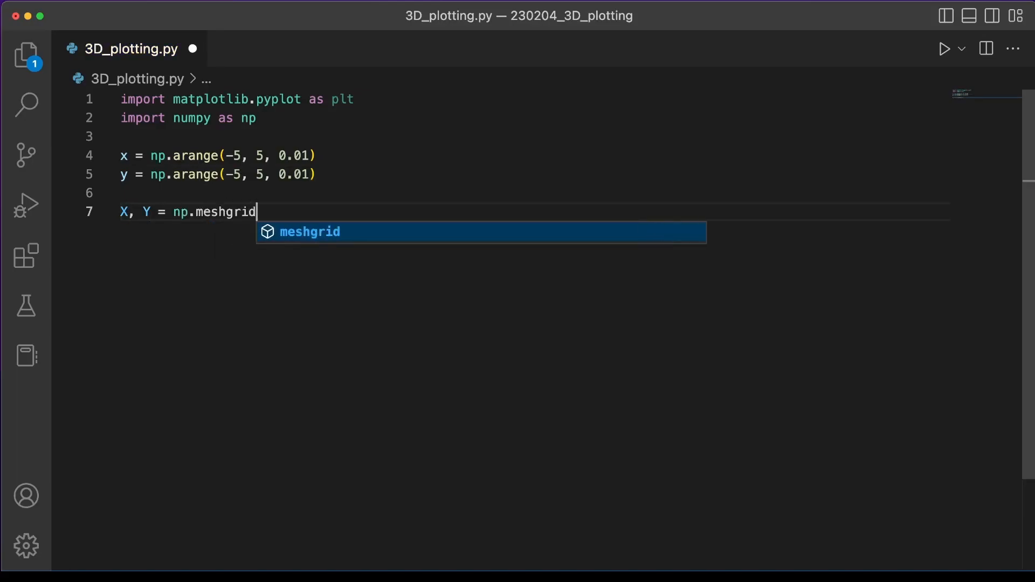
{"action": "type", "text": "(x"}
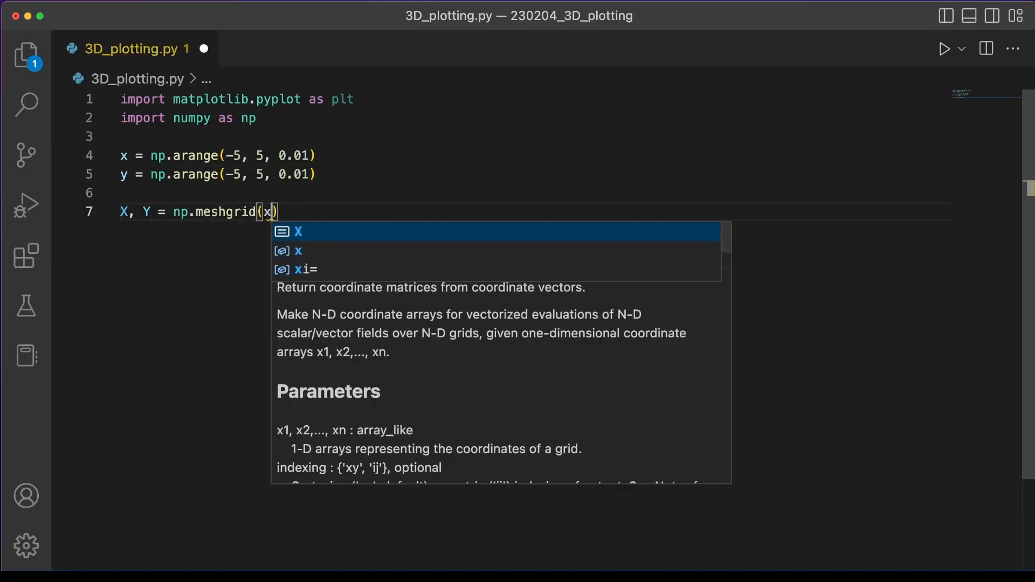
{"action": "type", "text": ", y"}
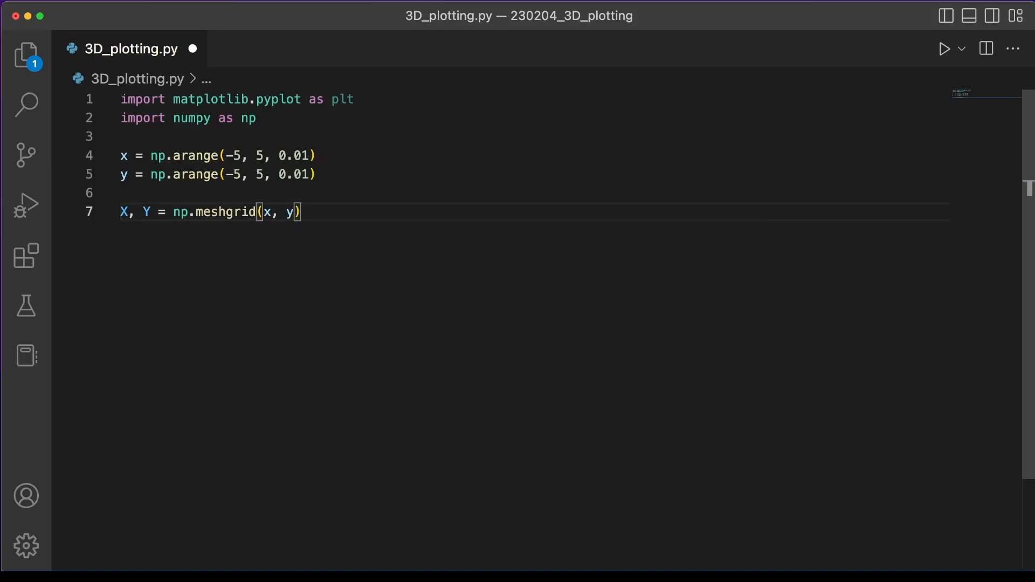
{"action": "key", "text": "Enter"}
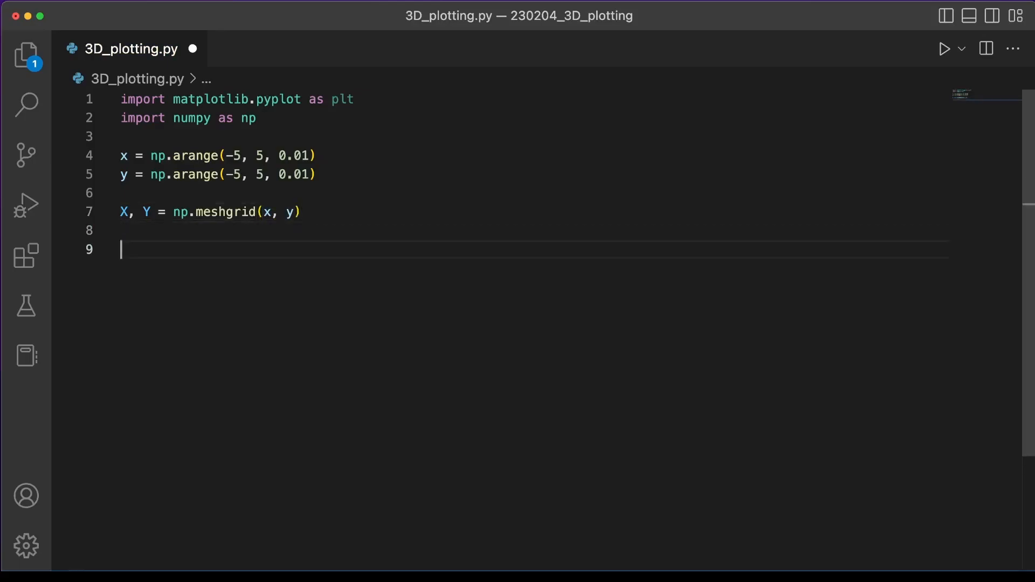
{"action": "type", "text": "Z = 1"}
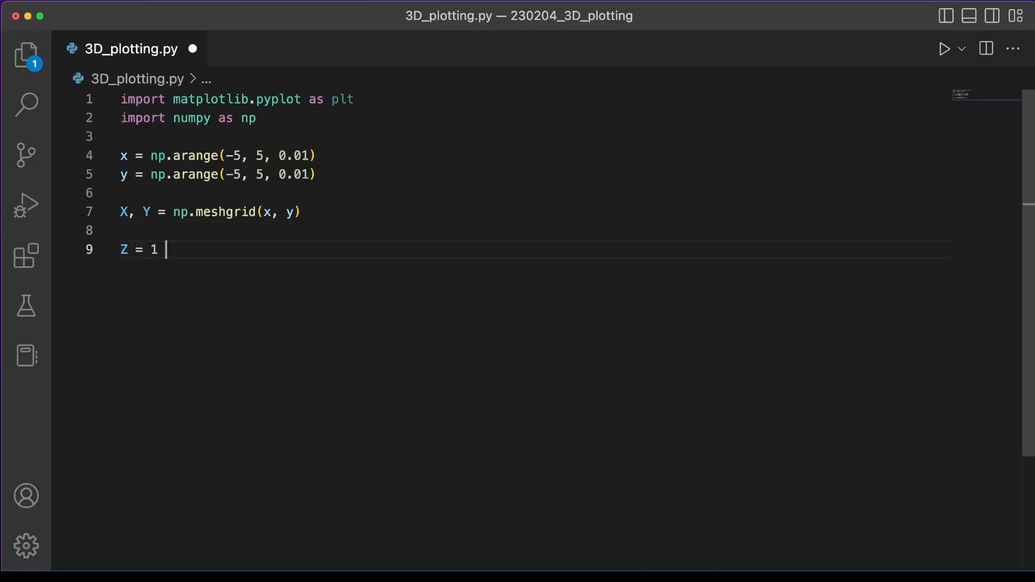
Step: Set Z = 1 - X**2 - Y**2 and create a subplot with projection '3d'
{"action": "type", "text": "- X**2"}
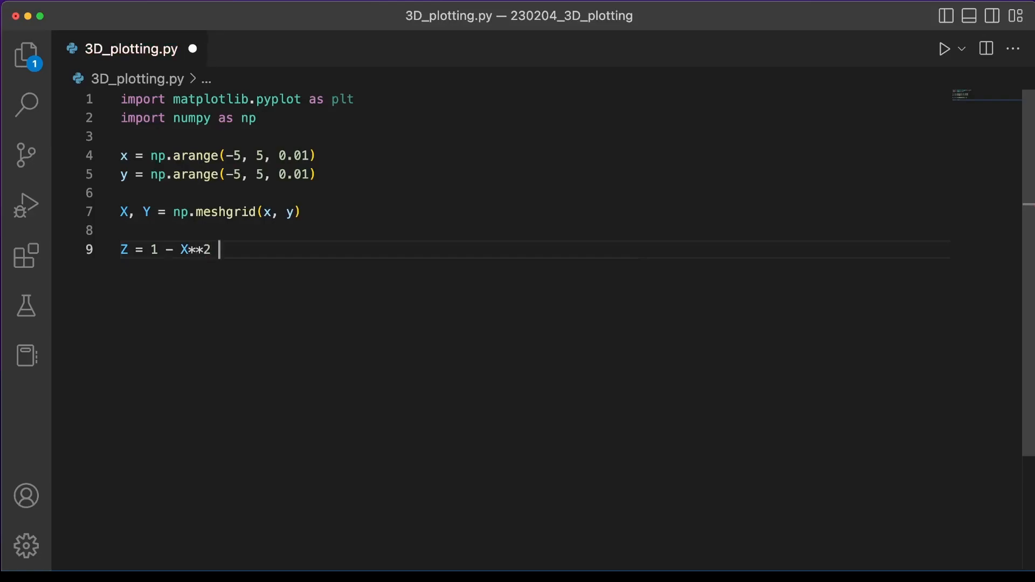
{"action": "type", "text": "- Y**2"}
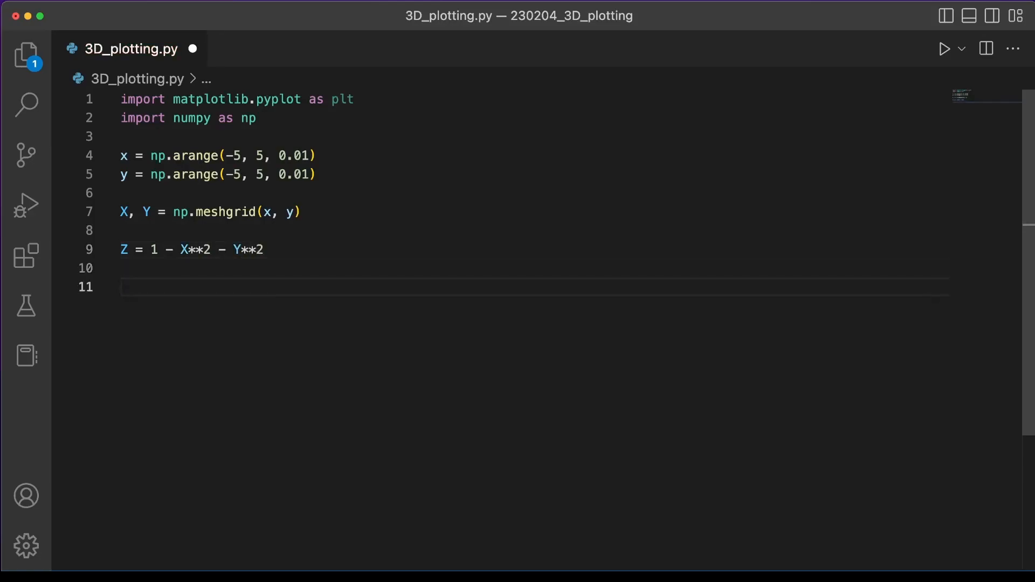
{"action": "type", "text": "fig, ax ="}
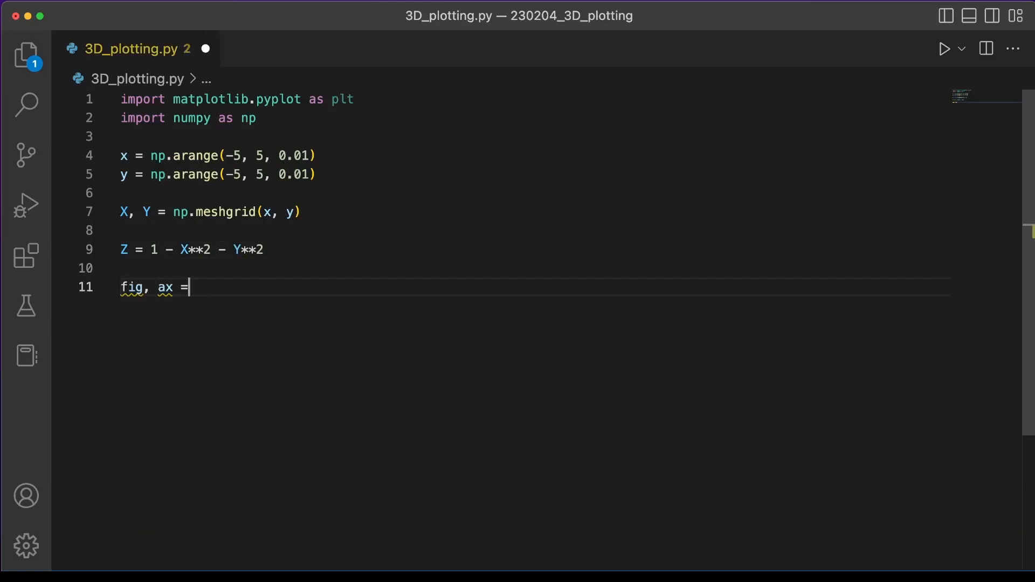
{"action": "type", "text": "plt.subplots(sub"}
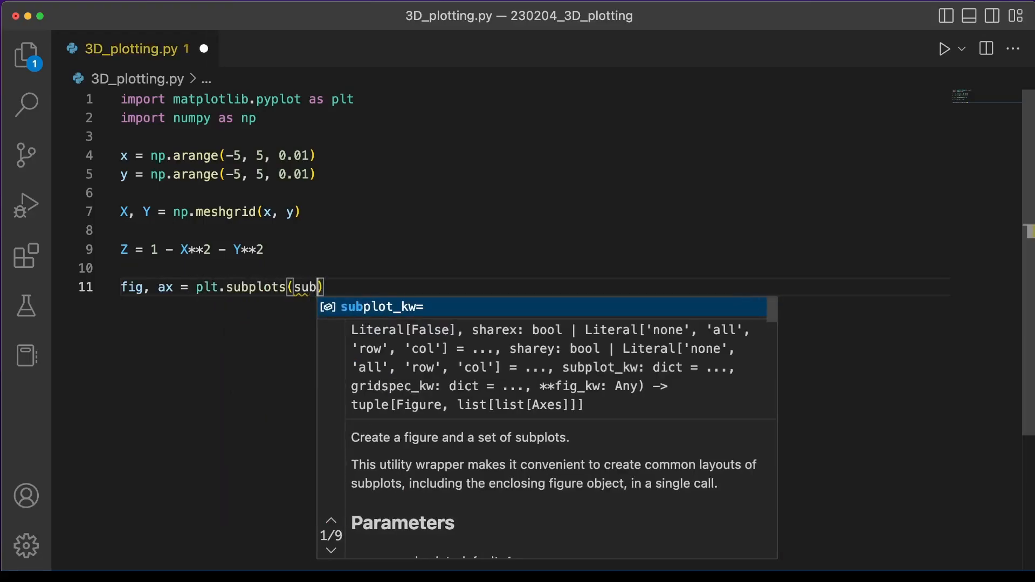
{"action": "key", "text": "Tab"}
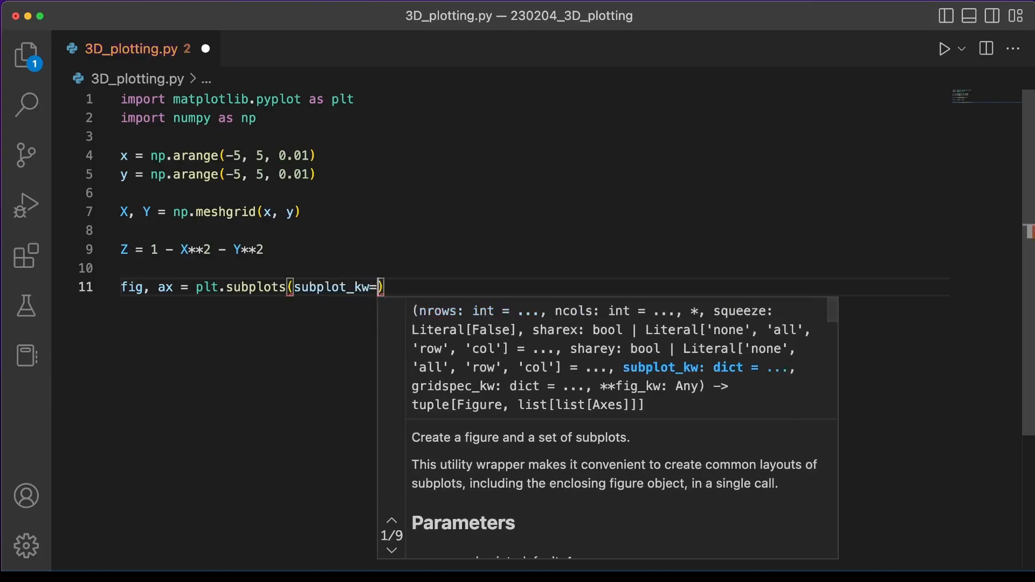
{"action": "type", "text": "{'projection'"}
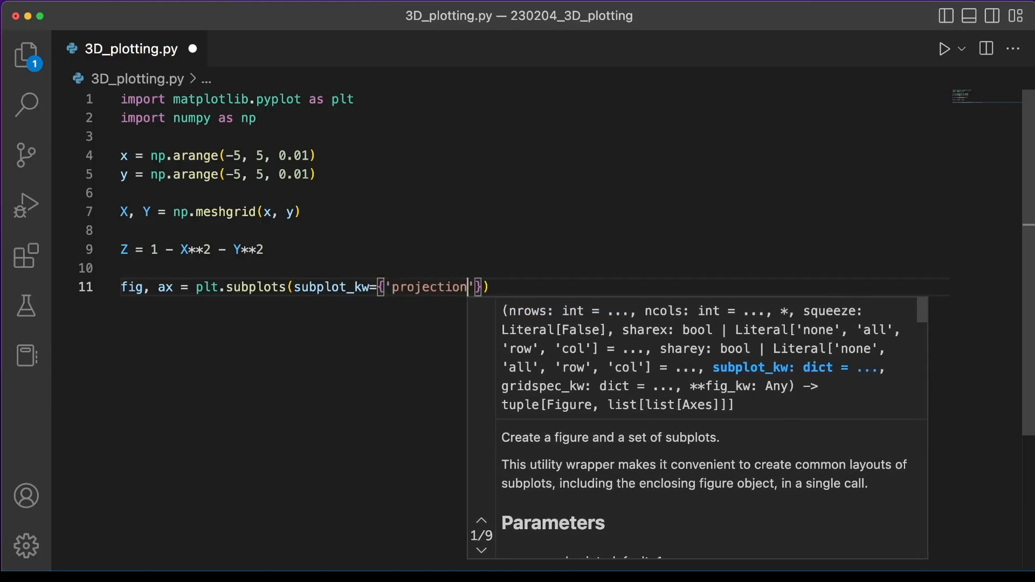
{"action": "type", "text": ":'3d'"}
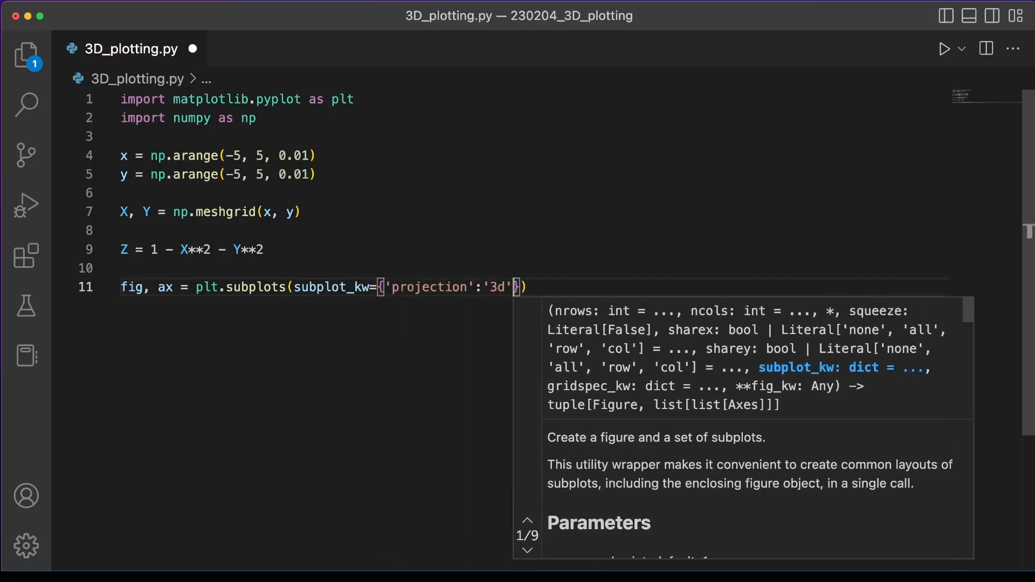
{"action": "key", "text": "enter"}
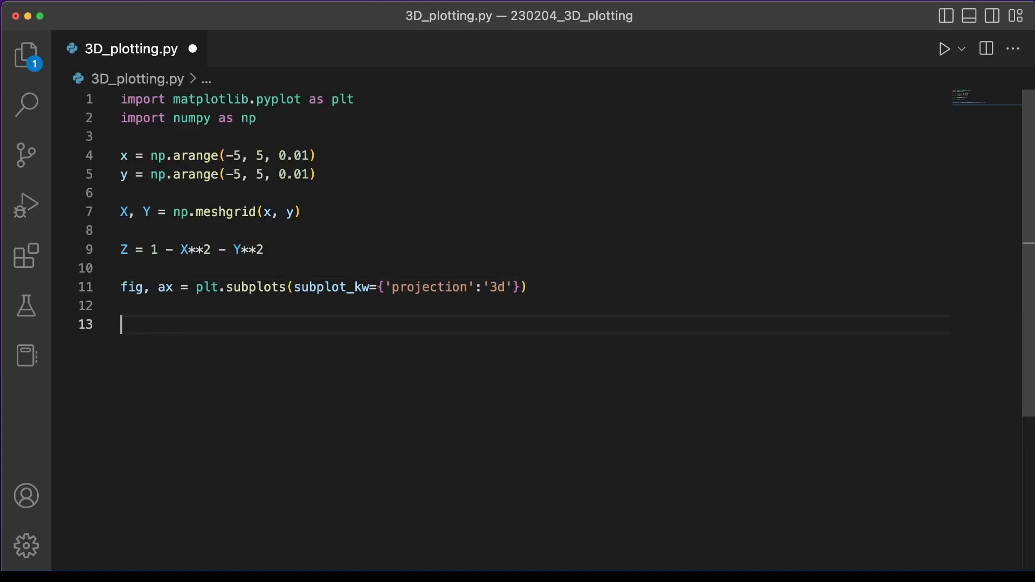
Step: Add the ax.plot_surface(X, Y, Z) call
{"action": "type", "text": "ax.plot_surf"}
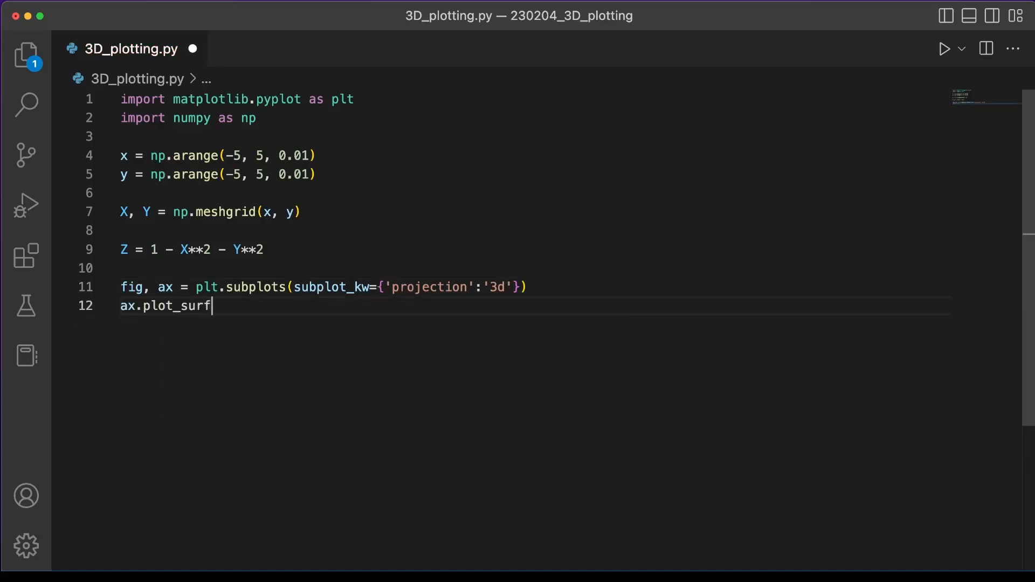
{"action": "type", "text": "ace(X, Y,"}
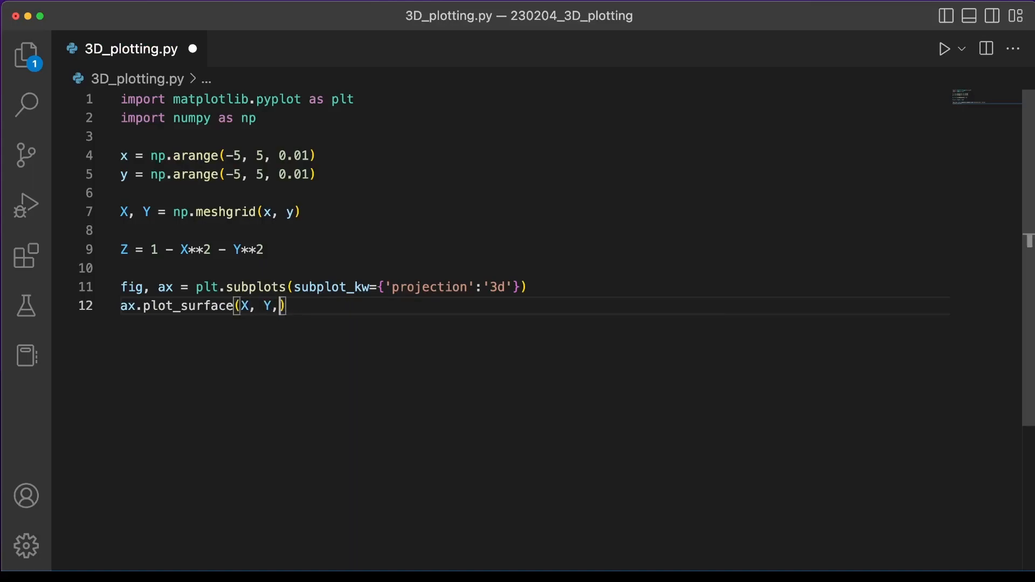
{"action": "type", "text": "Z)"}
{"action": "type", "text": "plt.show()"}
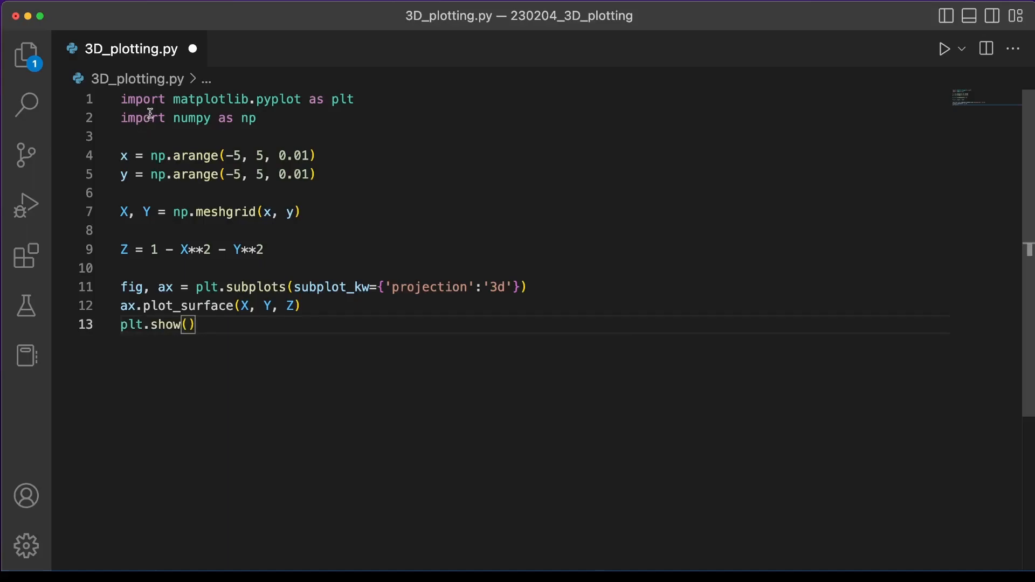
Step: Run the script and rotate the blue dome surface to inspect its shape
{"action": "left_click", "coordinate": [944, 48]}
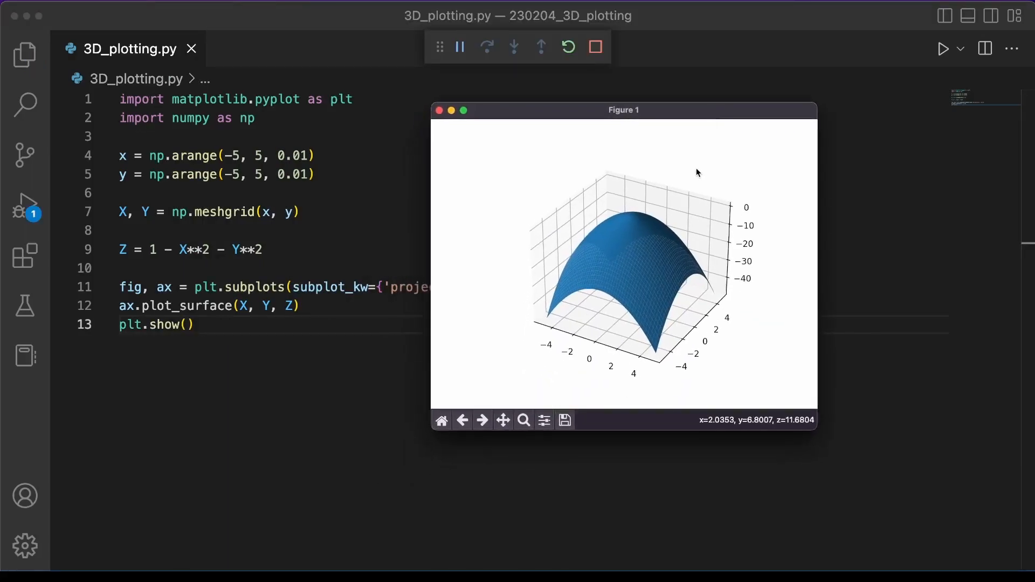
{"action": "left_click_drag", "start_coordinate": [697, 172], "coordinate": [645, 273]}
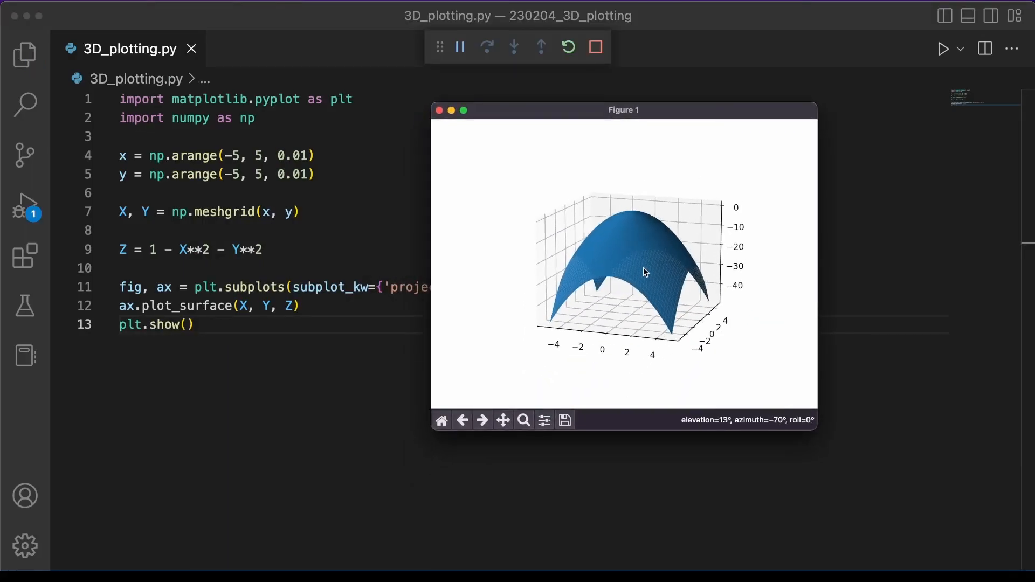
{"action": "left_click_drag", "start_coordinate": [646, 272], "coordinate": [574, 293]}
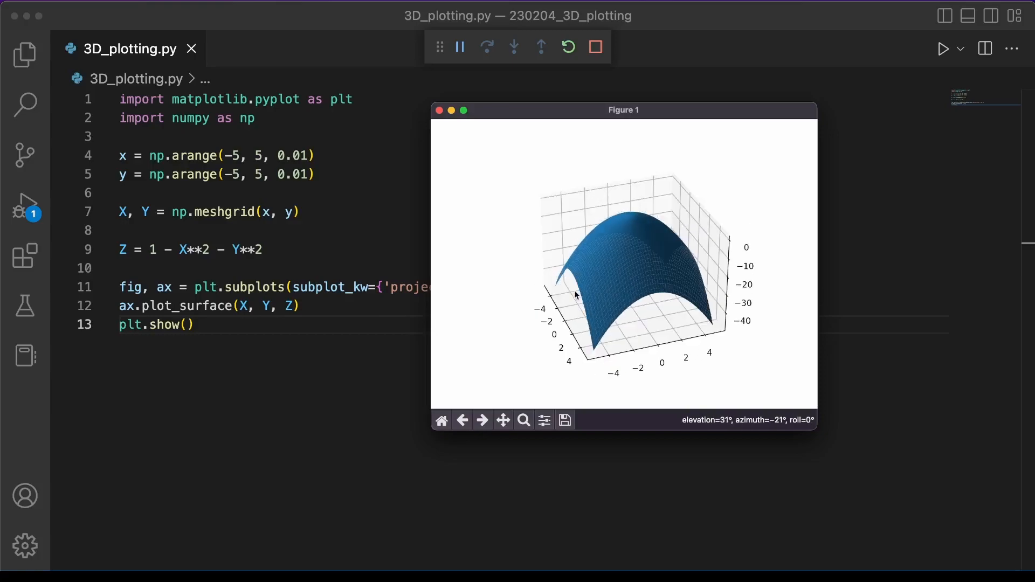
{"action": "left_click_drag", "start_coordinate": [574, 295], "coordinate": [680, 261]}
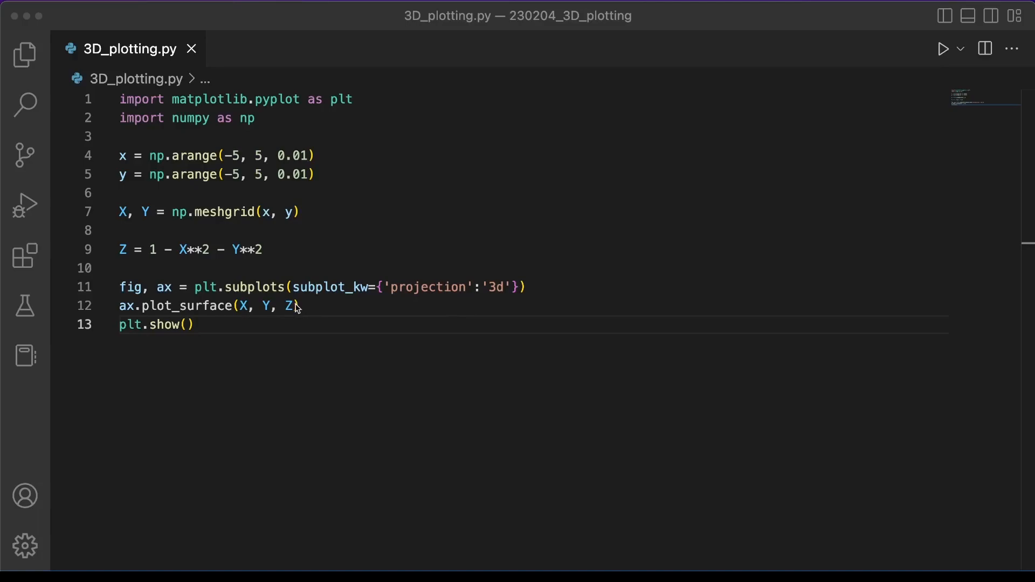
Step: Add cmap='viridis' to plot_surface, render and orbit it, then close the figure
{"action": "type", "text": ","}
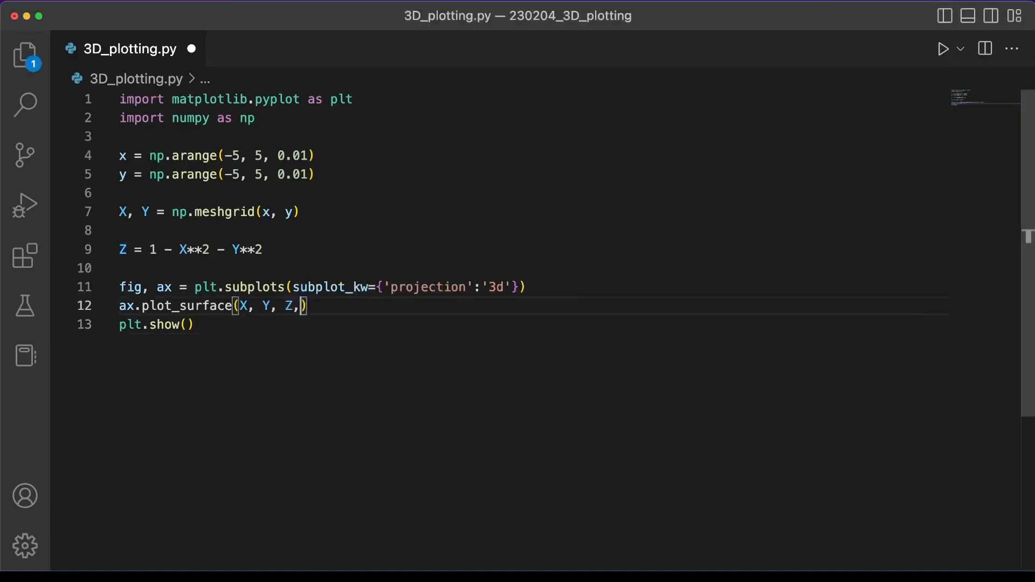
{"action": "type", "text": "cmap='vir"}
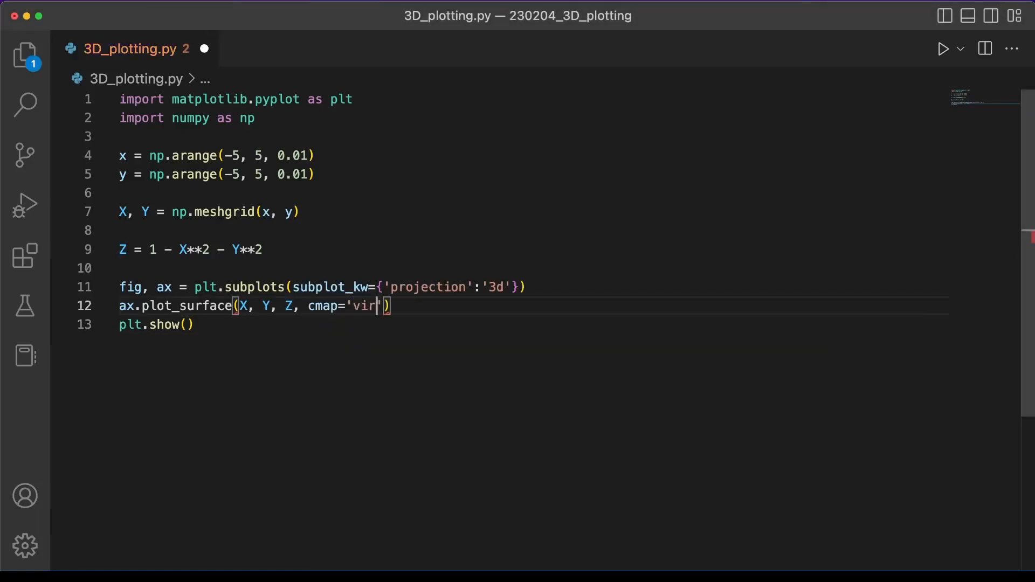
{"action": "type", "text": "idis"}
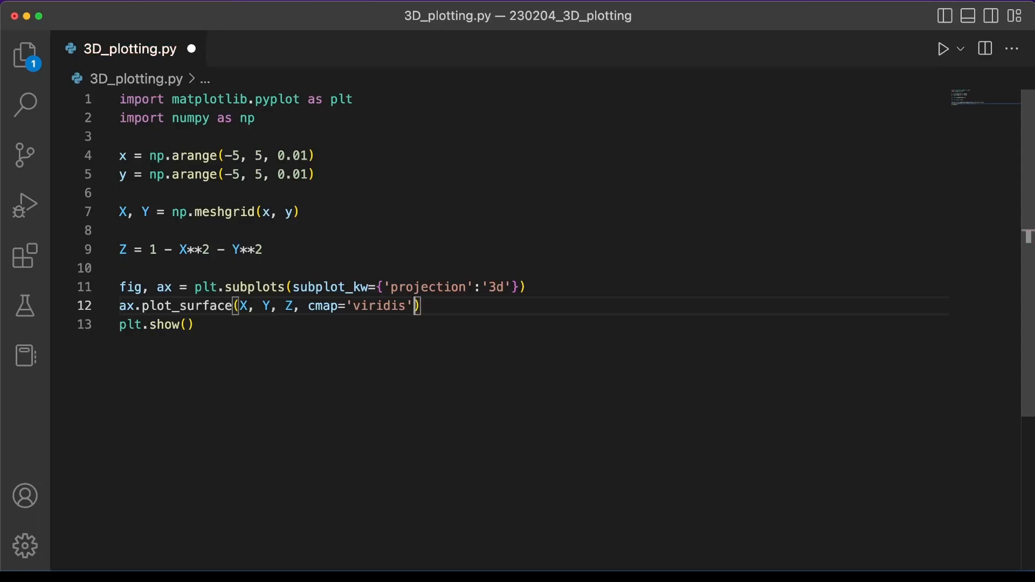
{"action": "left_click", "coordinate": [943, 48]}
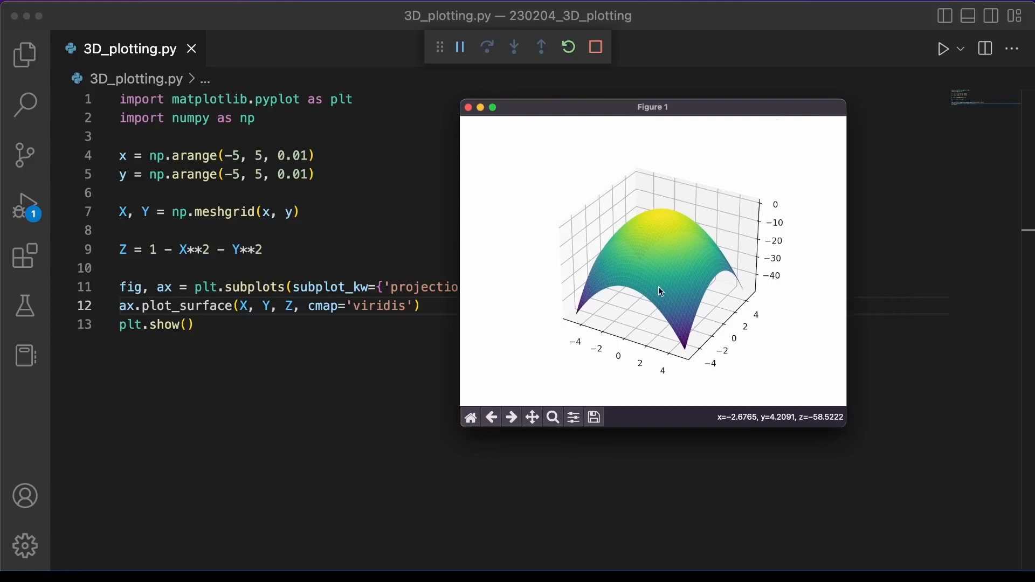
{"action": "left_click_drag", "start_coordinate": [660, 292], "coordinate": [644, 275]}
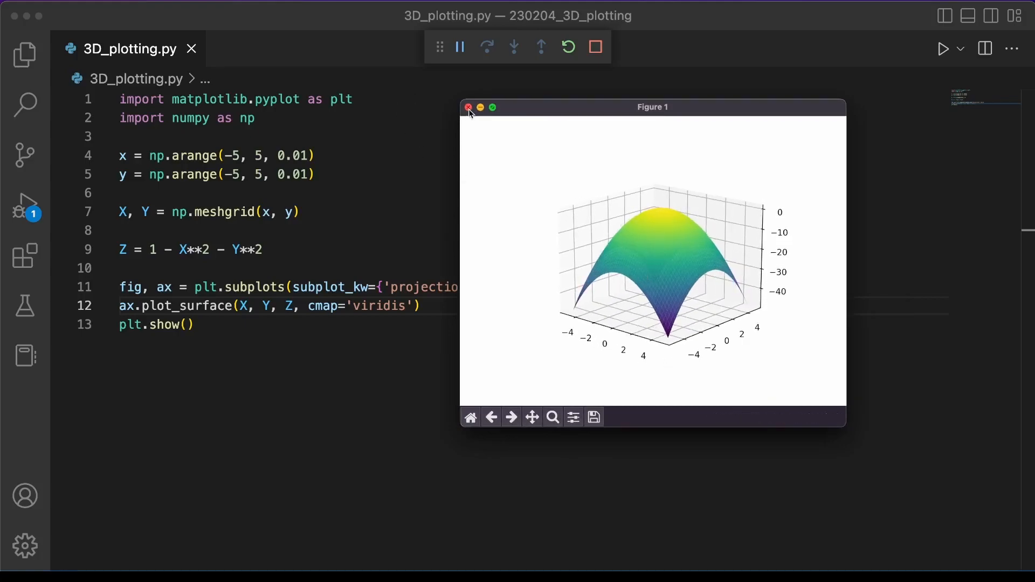
{"action": "left_click", "coordinate": [468, 108]}
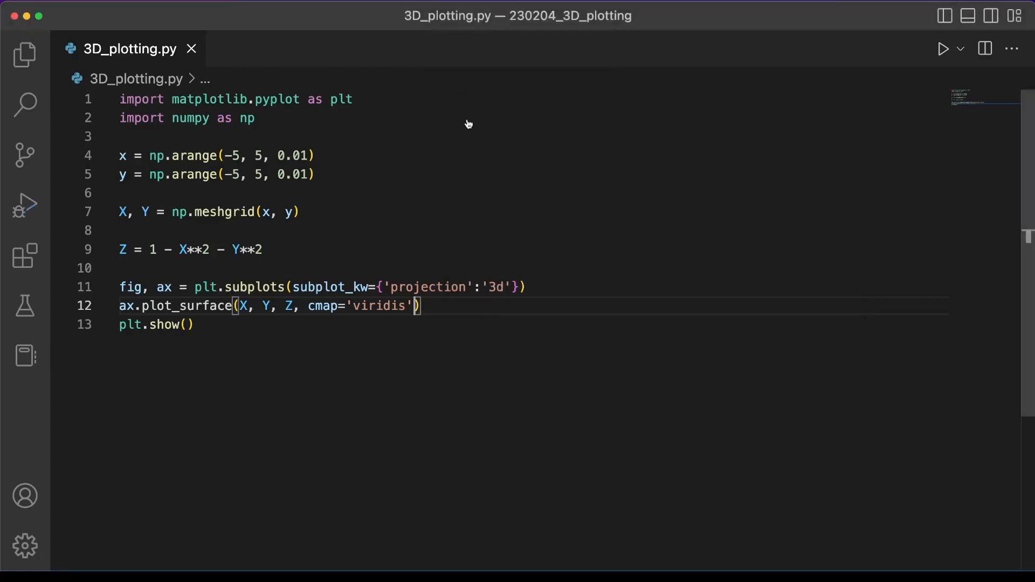
Step: Switch the colormap to plasma, rerun, and rotate the plasma dome
{"action": "type", "text": "plasma"}
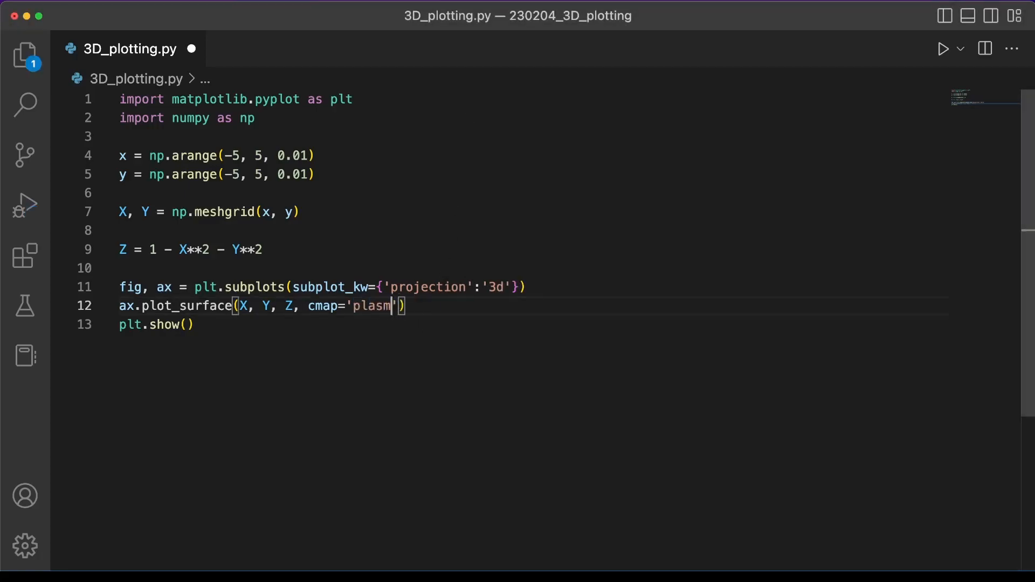
{"action": "left_click", "coordinate": [944, 48]}
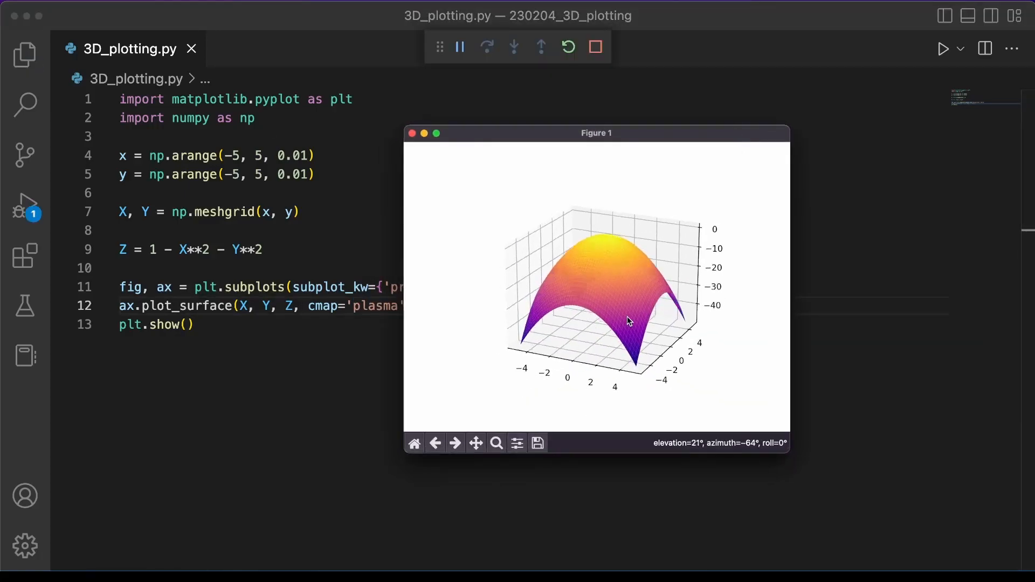
{"action": "left_click_drag", "start_coordinate": [627, 321], "coordinate": [577, 319]}
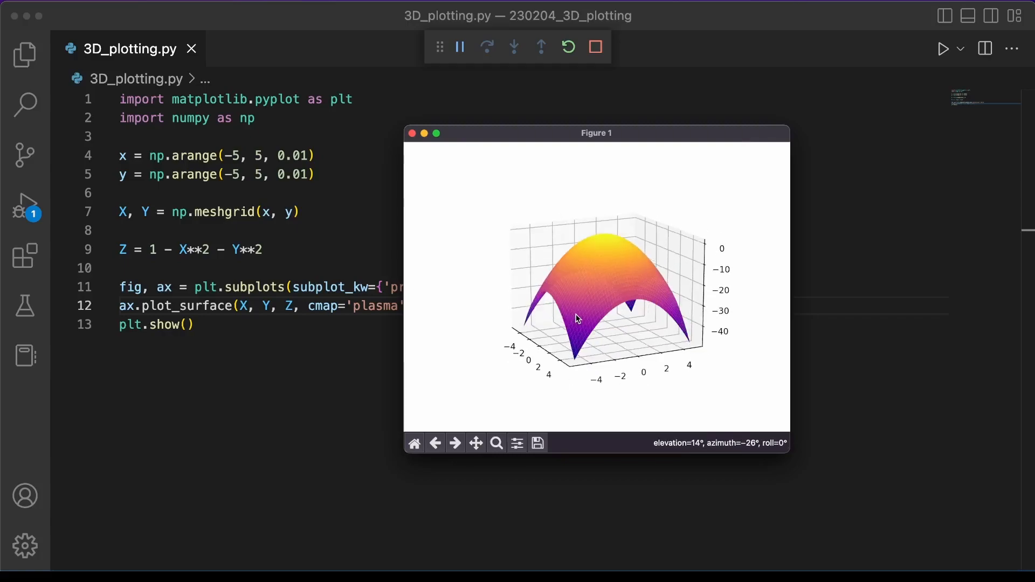
{"action": "left_click_drag", "start_coordinate": [577, 319], "coordinate": [607, 320]}
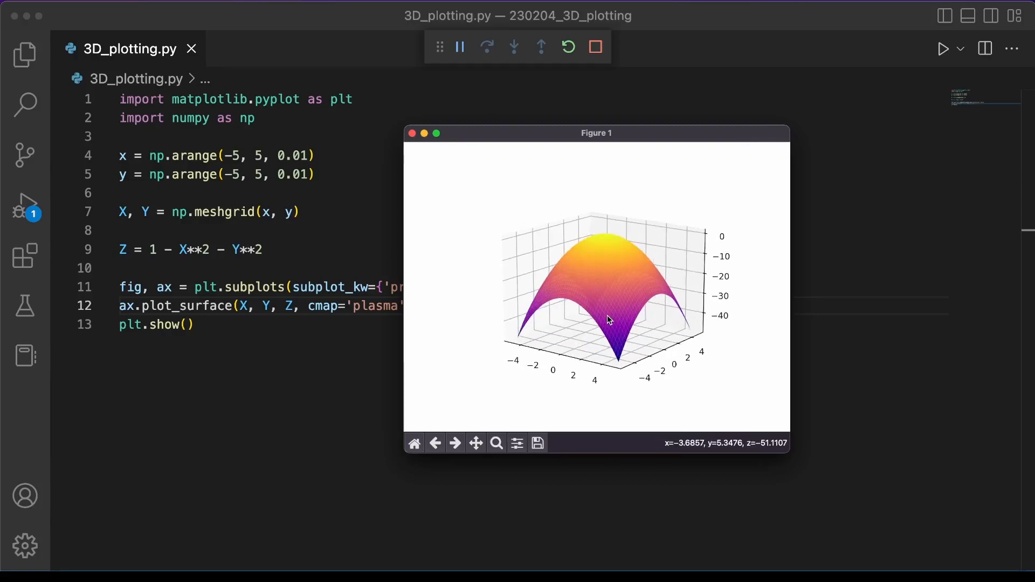
{"action": "mouse_move", "coordinate": [409, 143]}
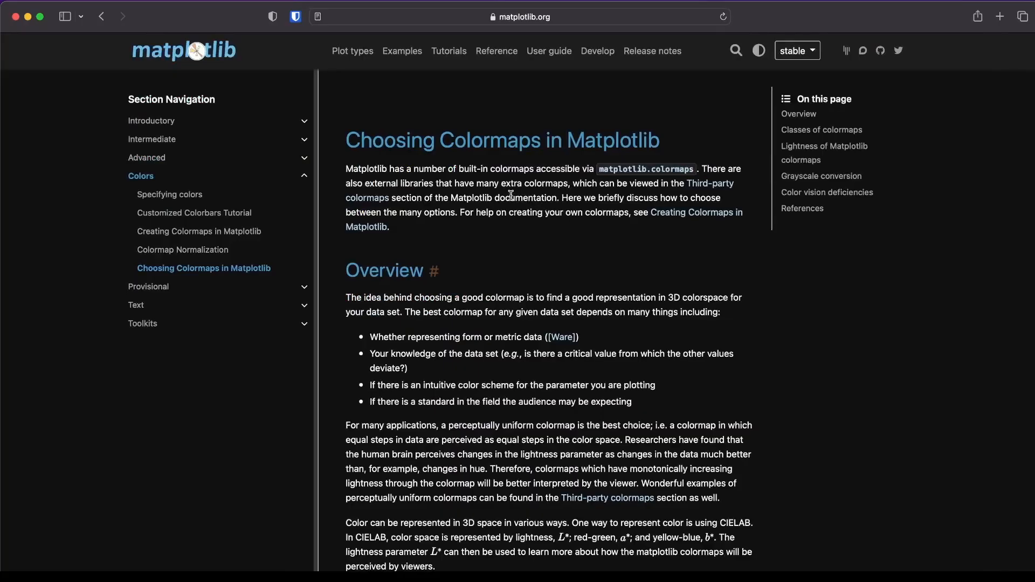
Step: Scroll the Choosing Colormaps page down to the viridis/plasma/inferno/magma/cividis chart
{"action": "scroll", "scroll_direction": "down", "scroll_amount": 3}
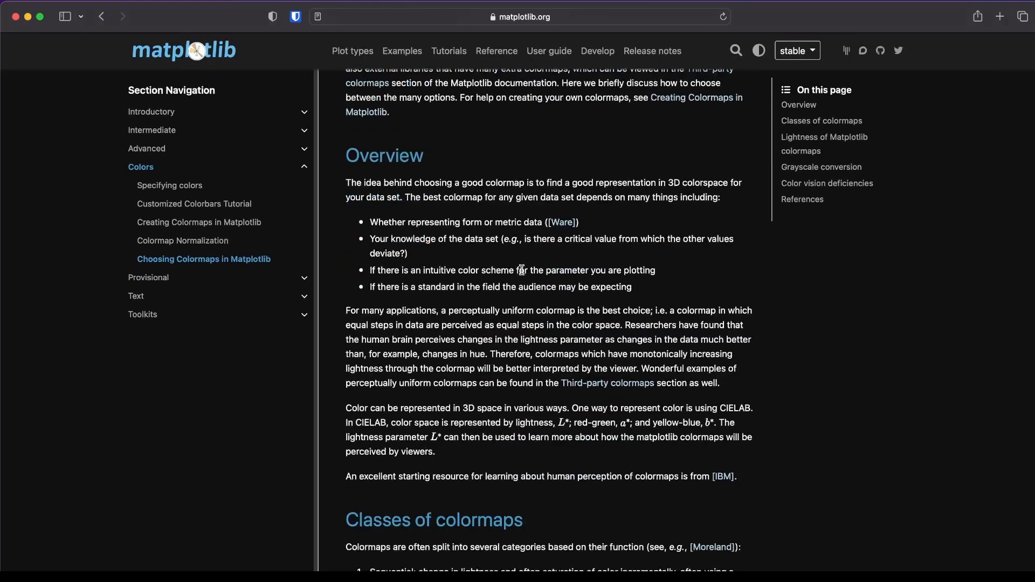
{"action": "scroll", "scroll_direction": "down", "scroll_amount": 3}
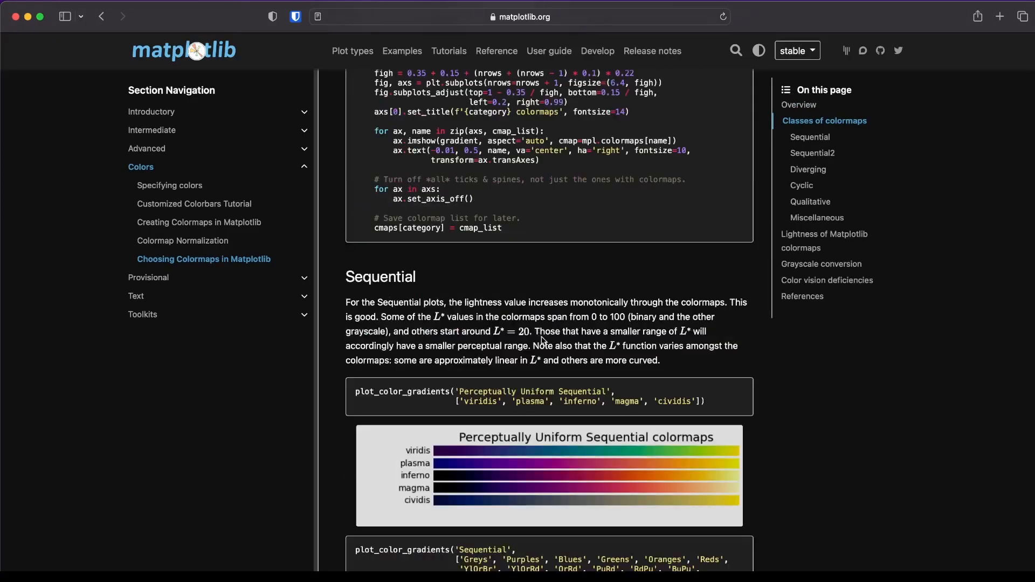
{"action": "scroll", "scroll_direction": "down", "scroll_amount": 3}
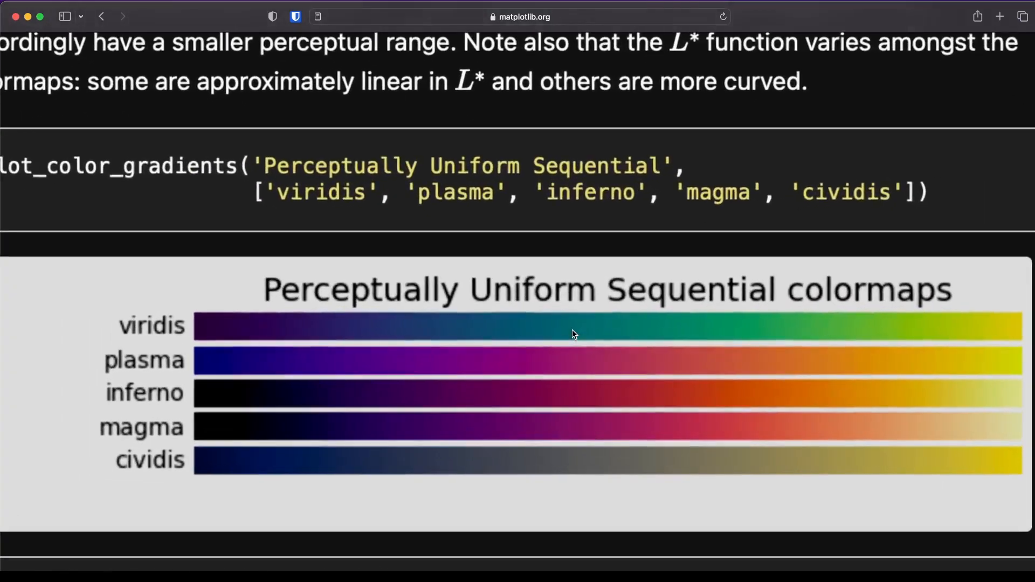
{"action": "scroll", "scroll_direction": "down", "scroll_amount": 3}
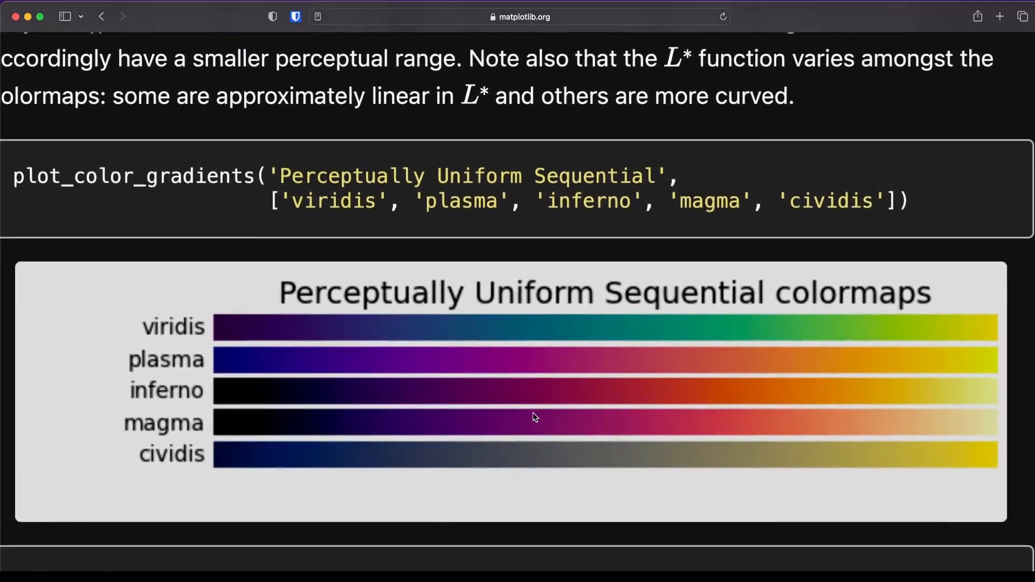
{"action": "mouse_move", "coordinate": [103, 442]}
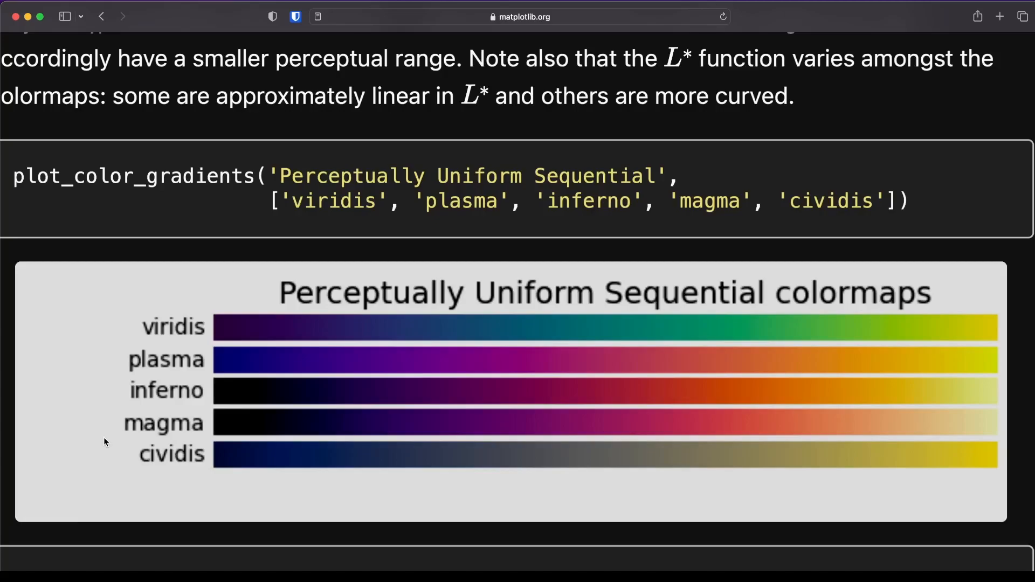
{"action": "mouse_move", "coordinate": [138, 222]}
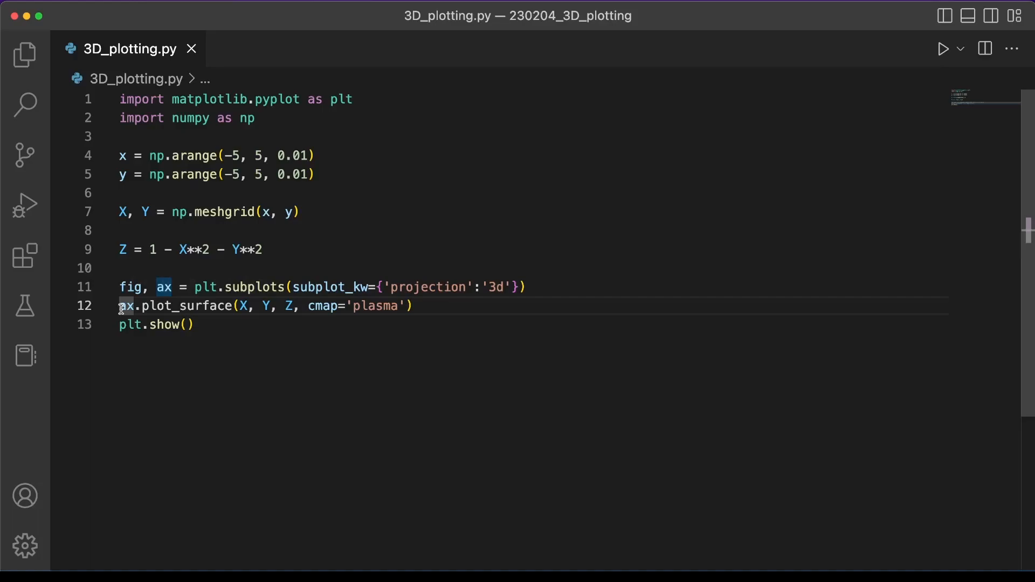
Step: Store the surface as im and add fig.colorbar(im, shrink=0.5, aspect=5, pad=0.07)
{"action": "type", "text": "im ="}
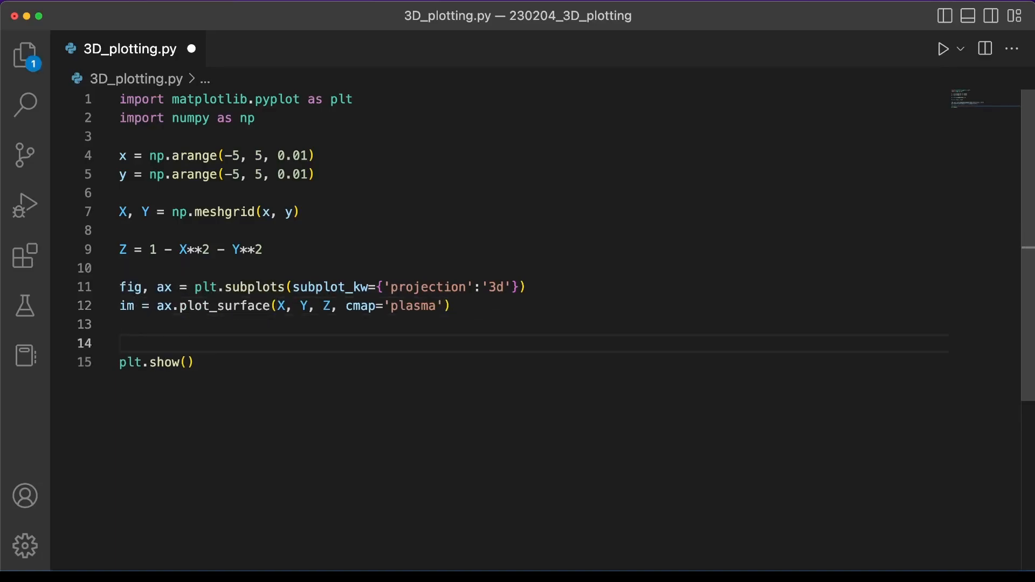
{"action": "type", "text": "fig.colorbar("}
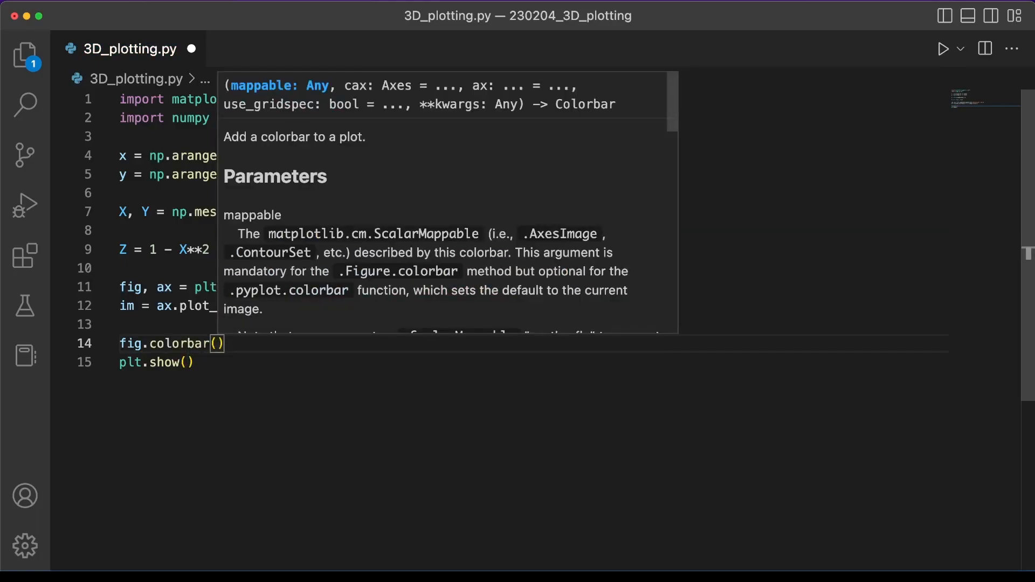
{"action": "left_click", "coordinate": [944, 48]}
{"action": "type", "text": "im"}
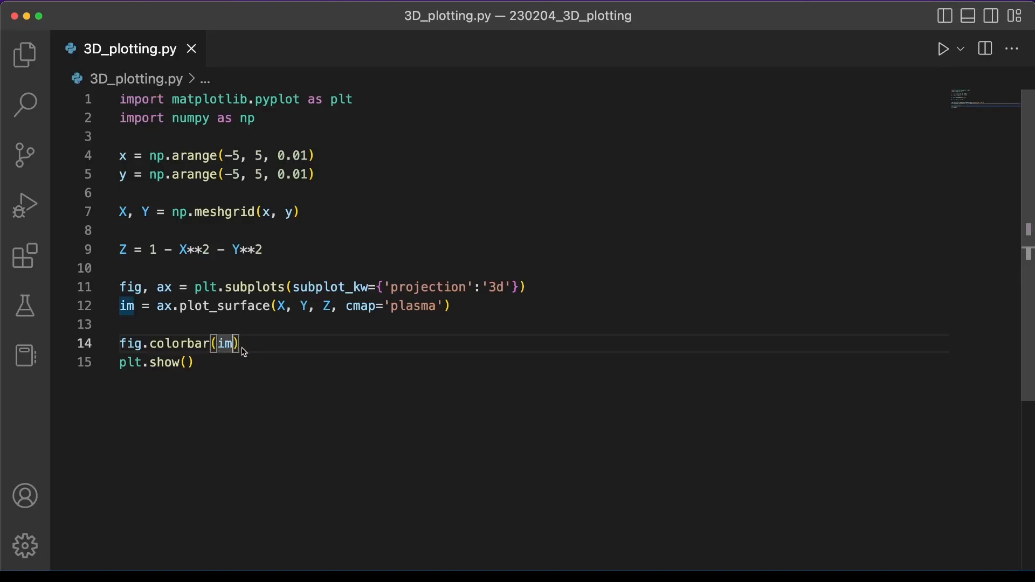
{"action": "type", "text": ", shrink=0.5,"}
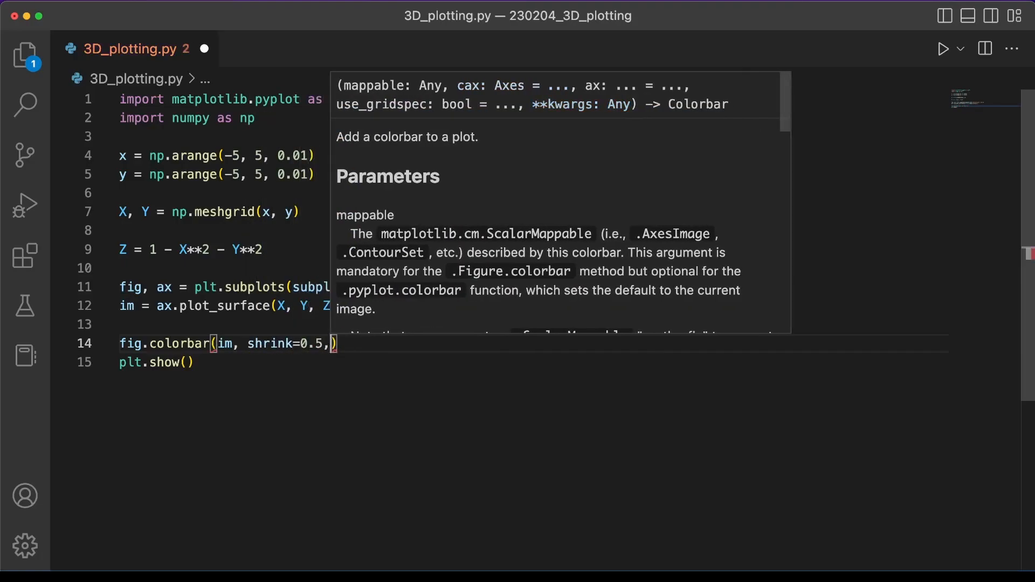
{"action": "type", "text": "aspect"}
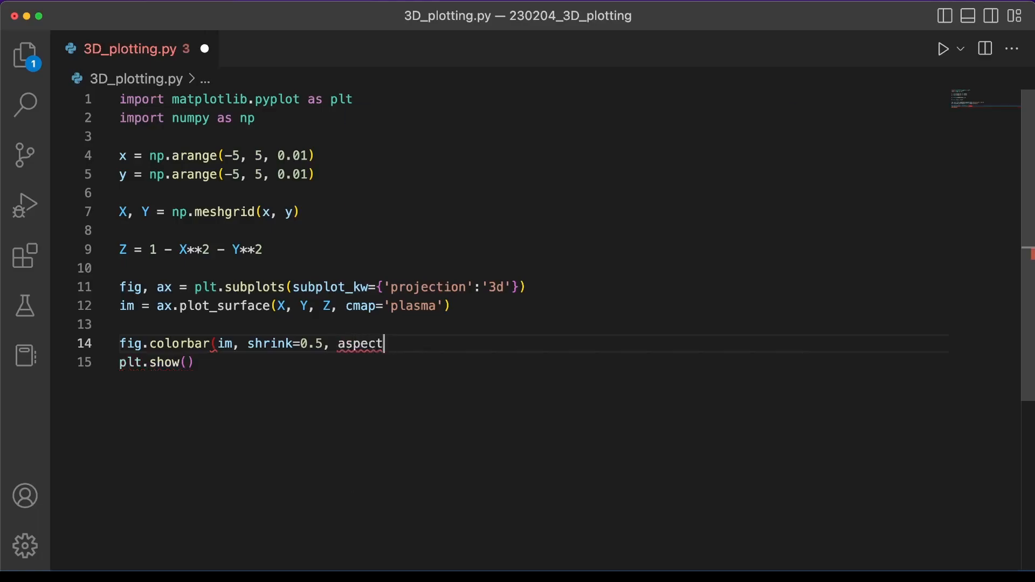
{"action": "type", "text": "=5, p"}
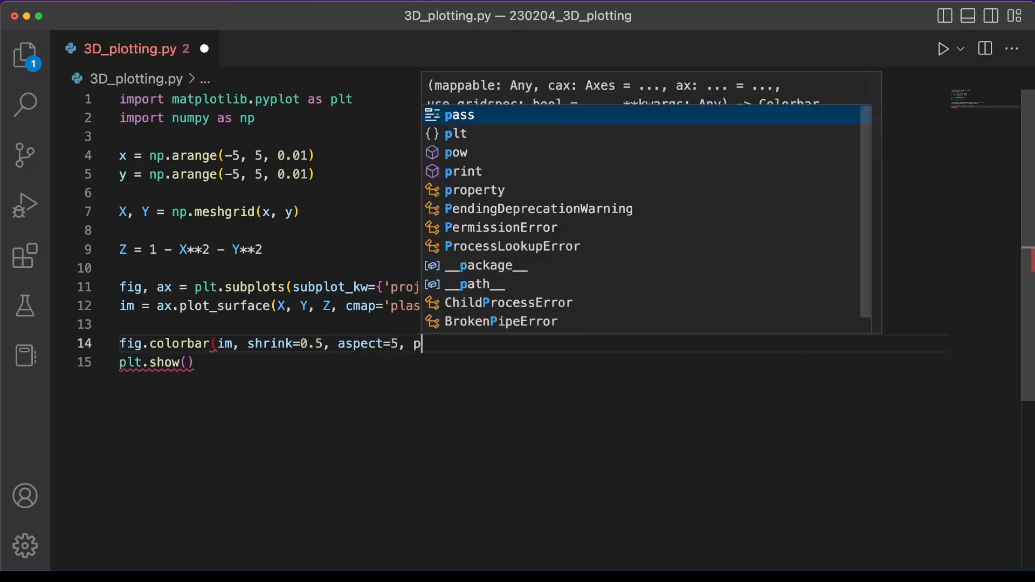
{"action": "type", "text": "ad=0.07)"}
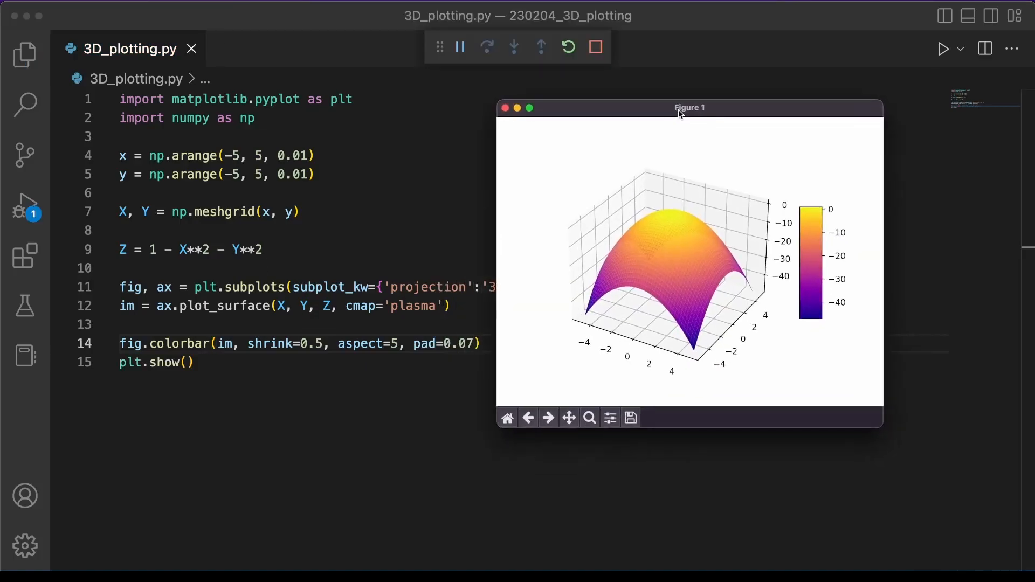
Step: Rotate the plasma paraboloid with its colorbar to view it from new angles
{"action": "left_click_drag", "start_coordinate": [680, 264], "coordinate": [737, 295]}
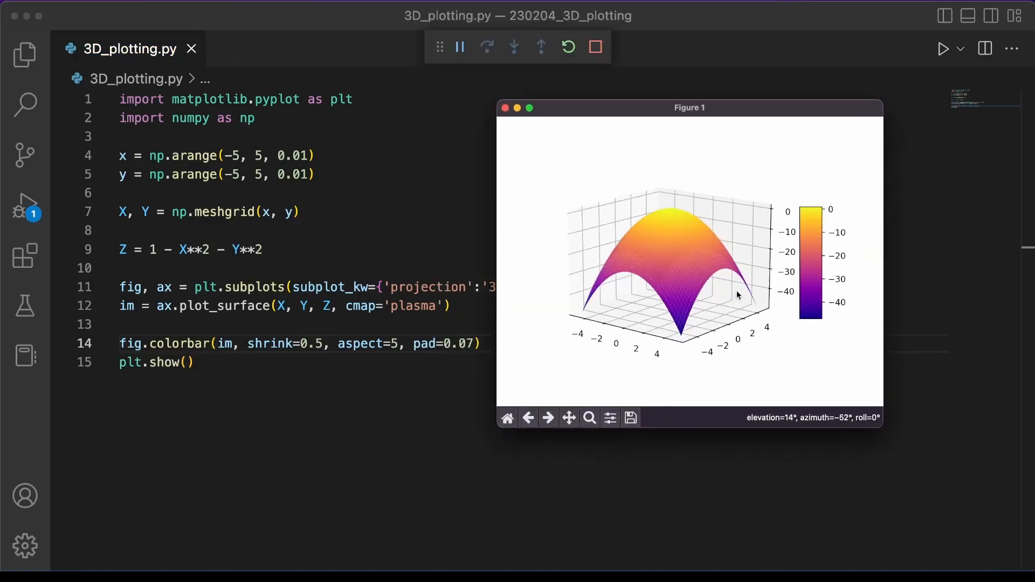
{"action": "left_click_drag", "start_coordinate": [737, 296], "coordinate": [712, 311]}
{"action": "type", "text": "ax."}
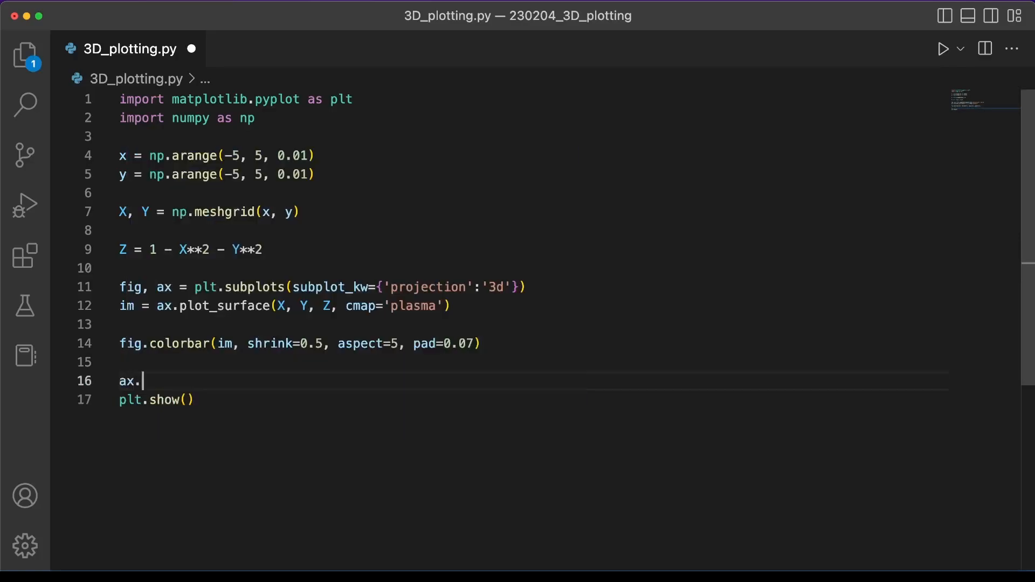
Step: Turn off the grid with ax.grid(False) and preview the gridless paraboloid
{"action": "type", "text": "grid(False)"}
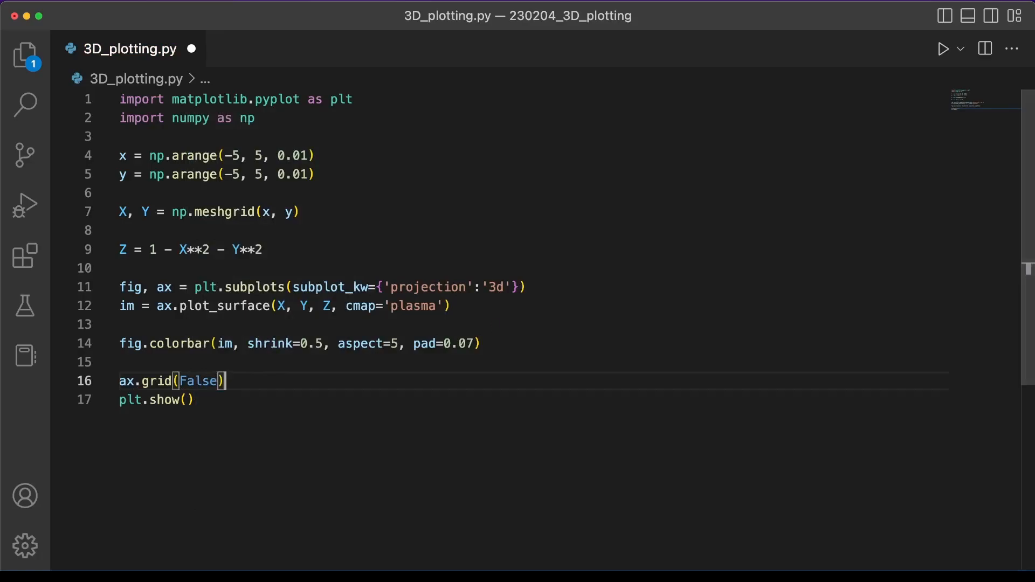
{"action": "left_click", "coordinate": [943, 48]}
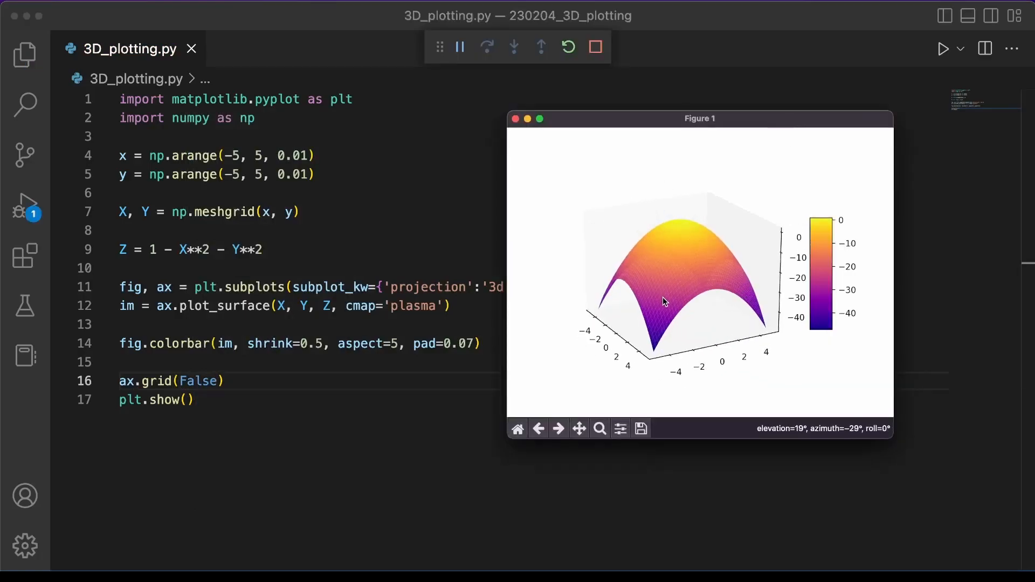
{"action": "left_click_drag", "start_coordinate": [665, 302], "coordinate": [691, 309]}
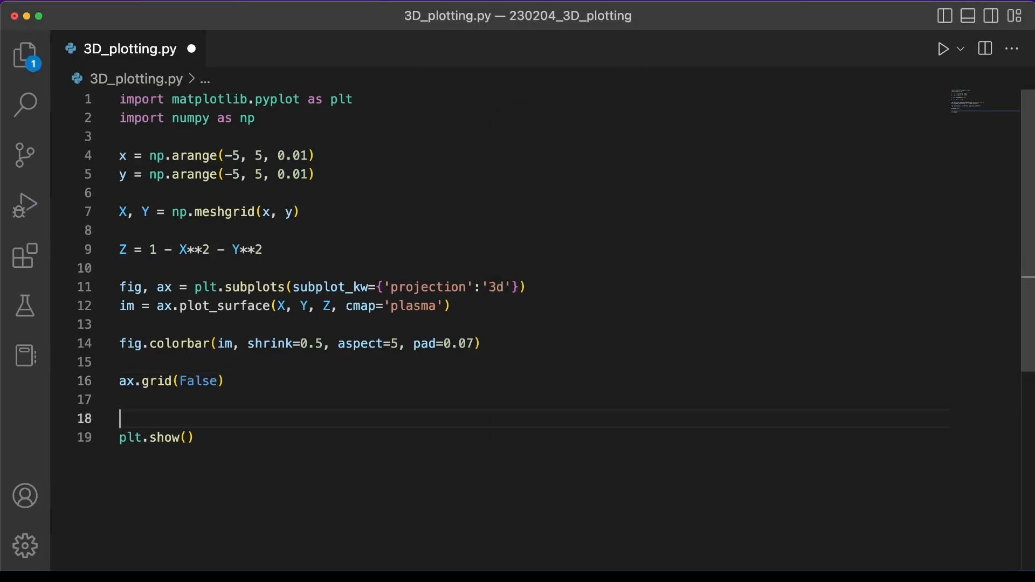
Step: Add commented-out set_xticks/yticks/zticks([]) lines and label the axes X-axis, Y-axis, Z-axis
{"action": "type", "text": "ax.set_xticks("}
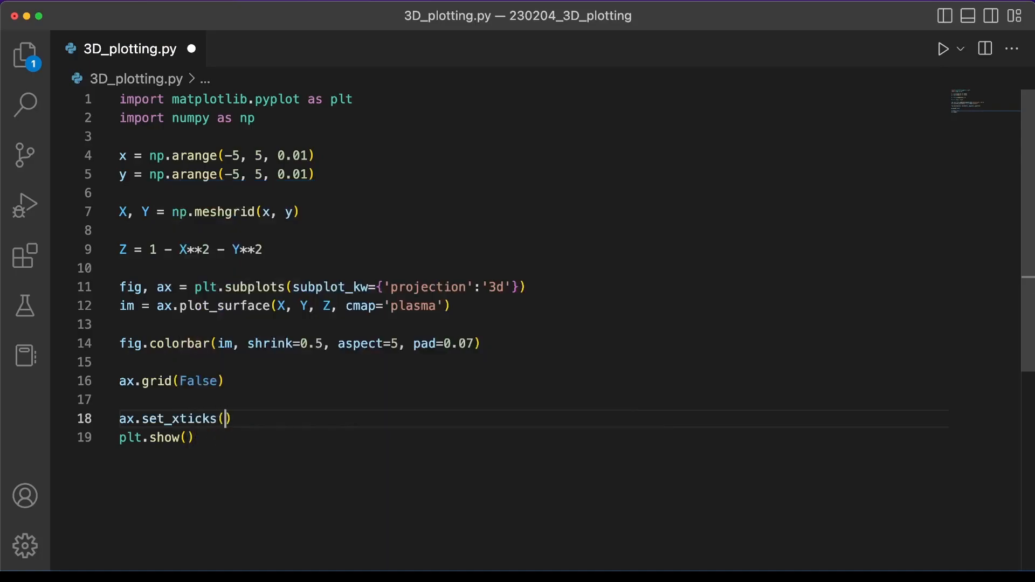
{"action": "type", "text": "[]"}
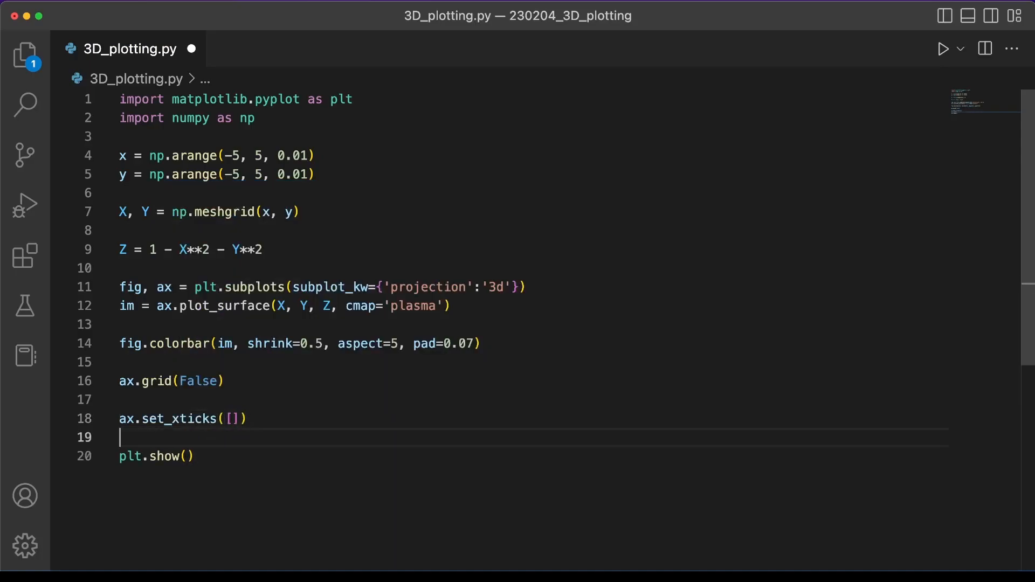
{"action": "type", "text": "ax.set_xticks([])"}
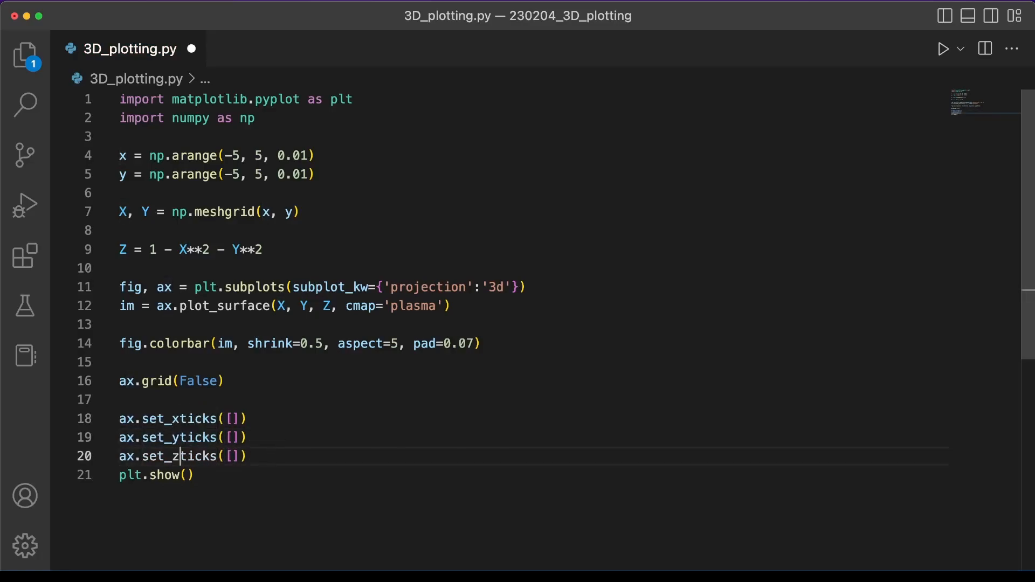
{"action": "left_click", "coordinate": [943, 48]}
{"action": "type", "text": "ax.set_xlabe"}
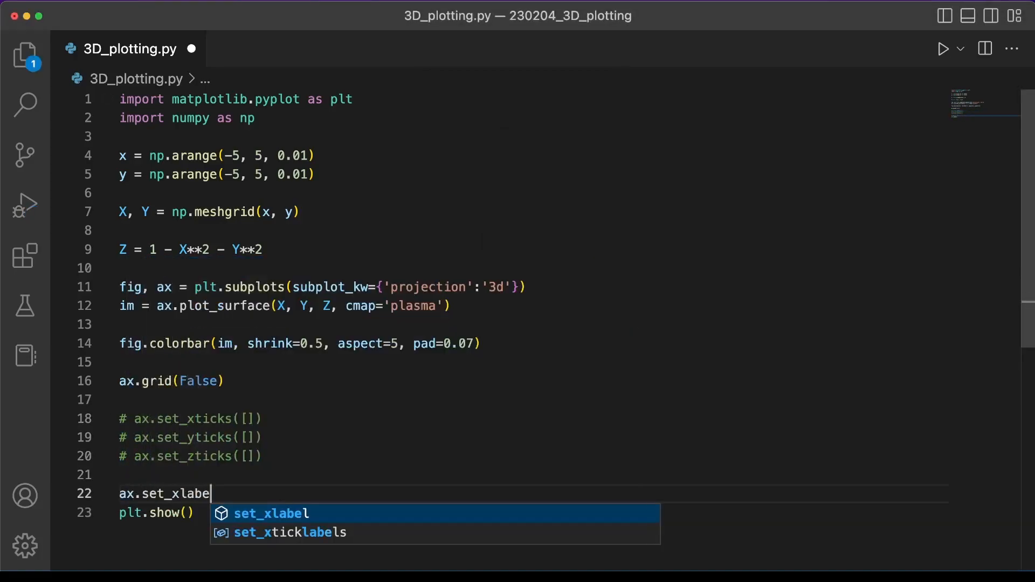
{"action": "type", "text": "l('X-axis')"}
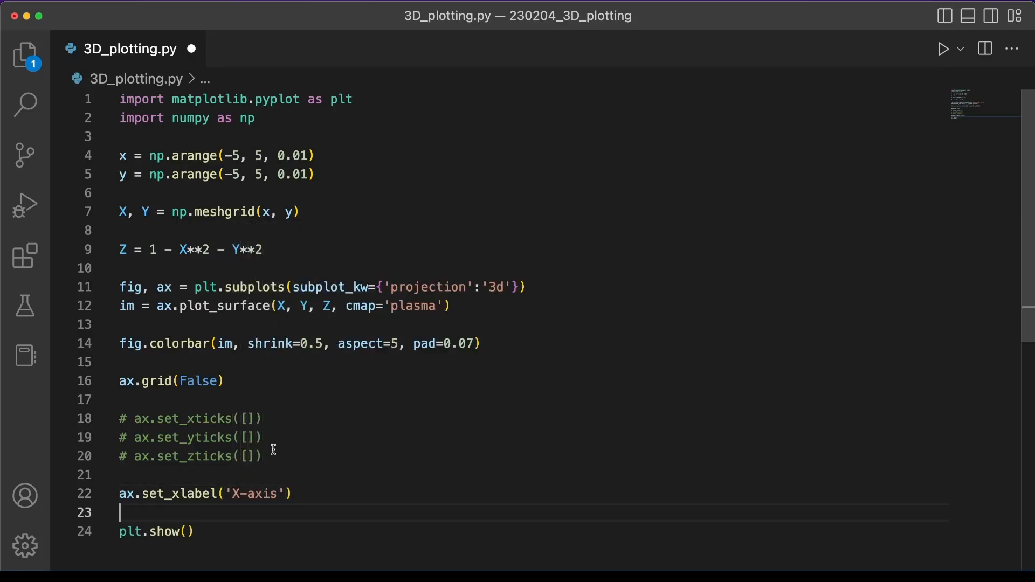
{"action": "type", "text": "ax.set_ylabel('X-axis')"}
{"action": "type", "text": "ax.set_zlabel('Z-axis')"}
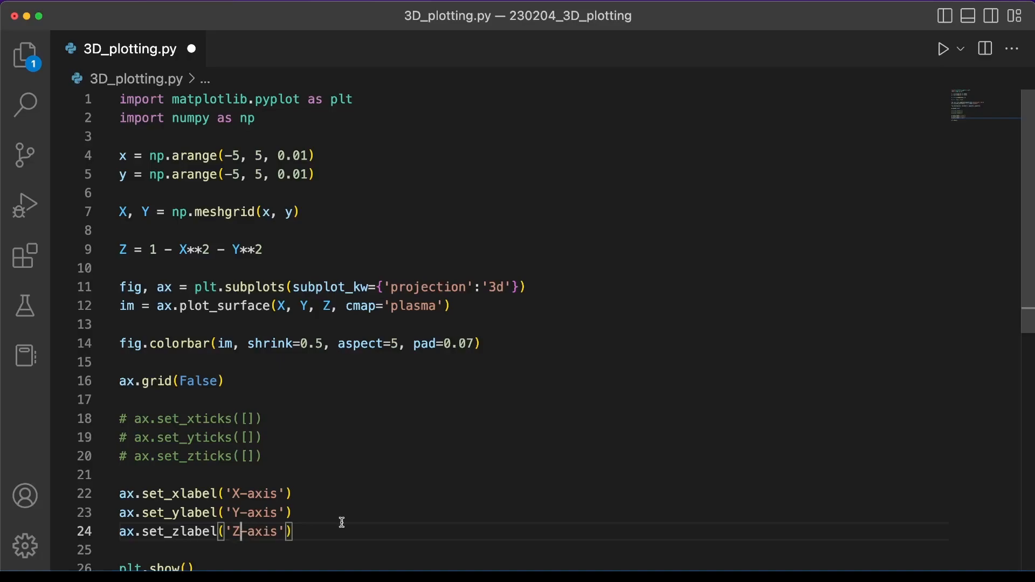
Step: Rerun the script and rotate the gridless paraboloid to check its X, Y and Z labels
{"action": "left_click", "coordinate": [943, 48]}
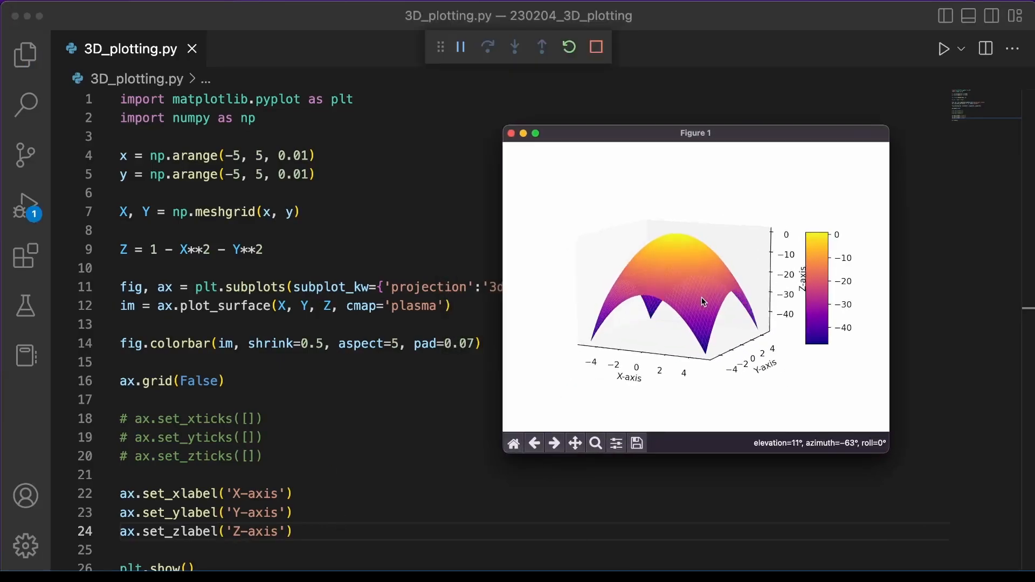
{"action": "left_click_drag", "start_coordinate": [703, 303], "coordinate": [724, 314]}
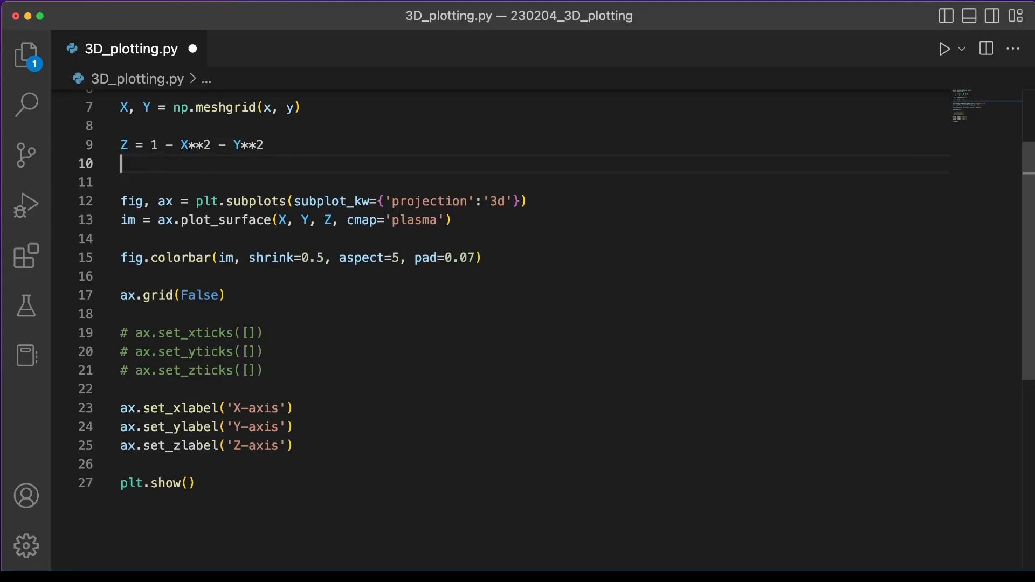
Step: Add the sine-ripple formula Z2 = np.sin(3*np.sqrt(X**2 + Y**2))
{"action": "type", "text": "Z2 = np.s"}
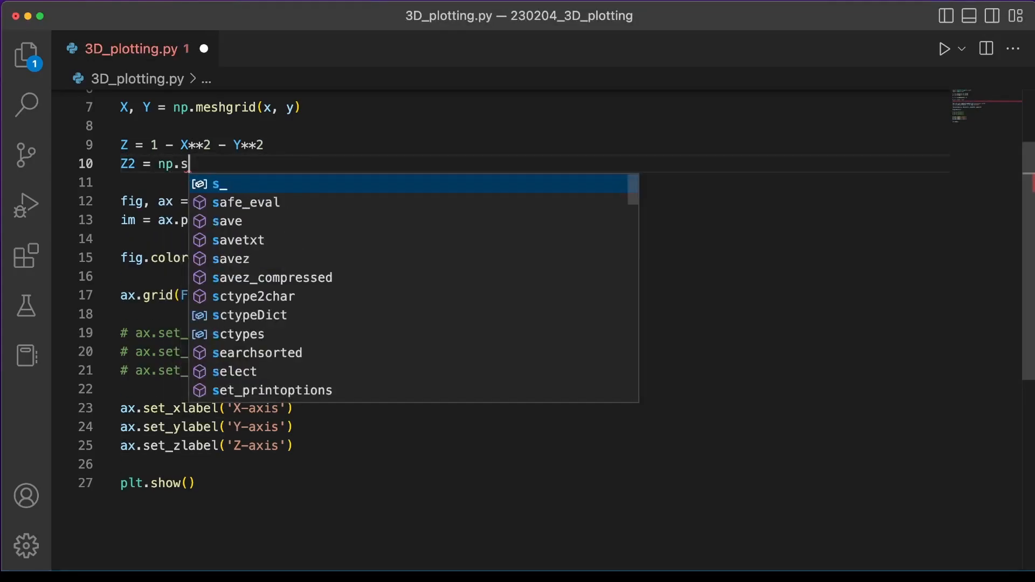
{"action": "type", "text": "in(3*"}
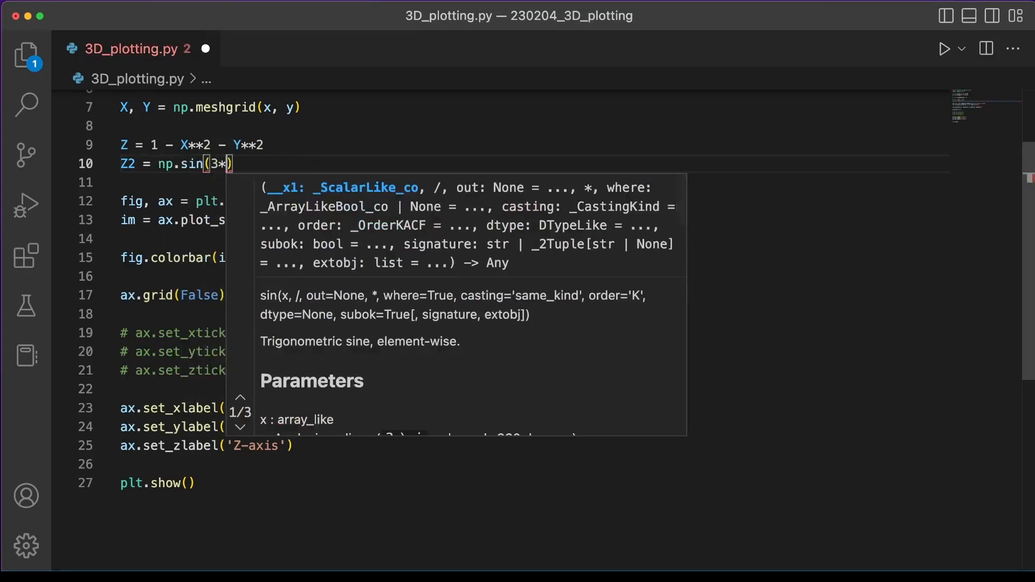
{"action": "type", "text": "np.sqrt(X**2 + Y**2"}
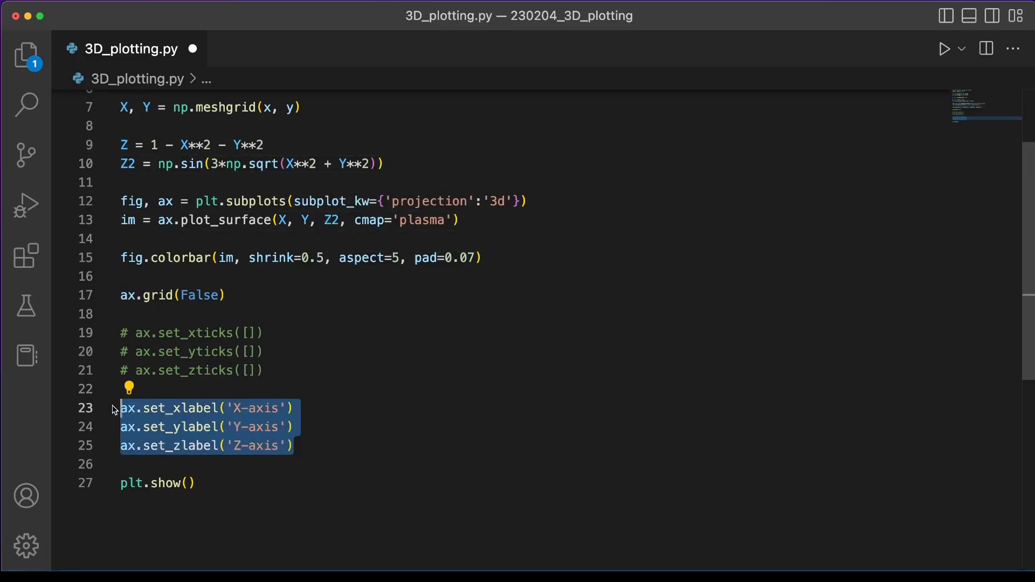
Step: Run the script and rotate the rippled surface between top and side views
{"action": "left_click", "coordinate": [943, 48]}
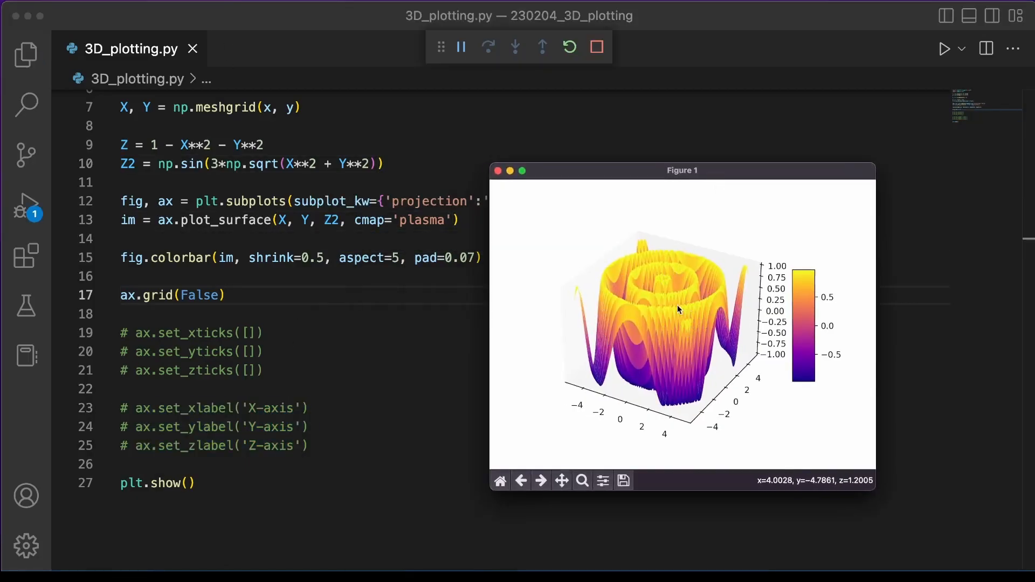
{"action": "left_click_drag", "start_coordinate": [678, 311], "coordinate": [668, 361]}
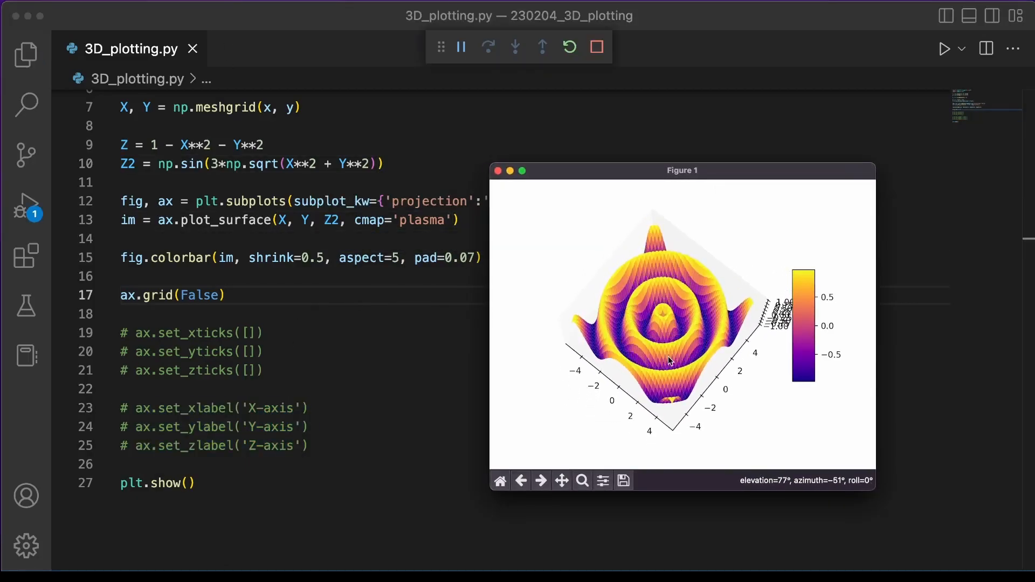
{"action": "left_click_drag", "start_coordinate": [667, 360], "coordinate": [683, 311]}
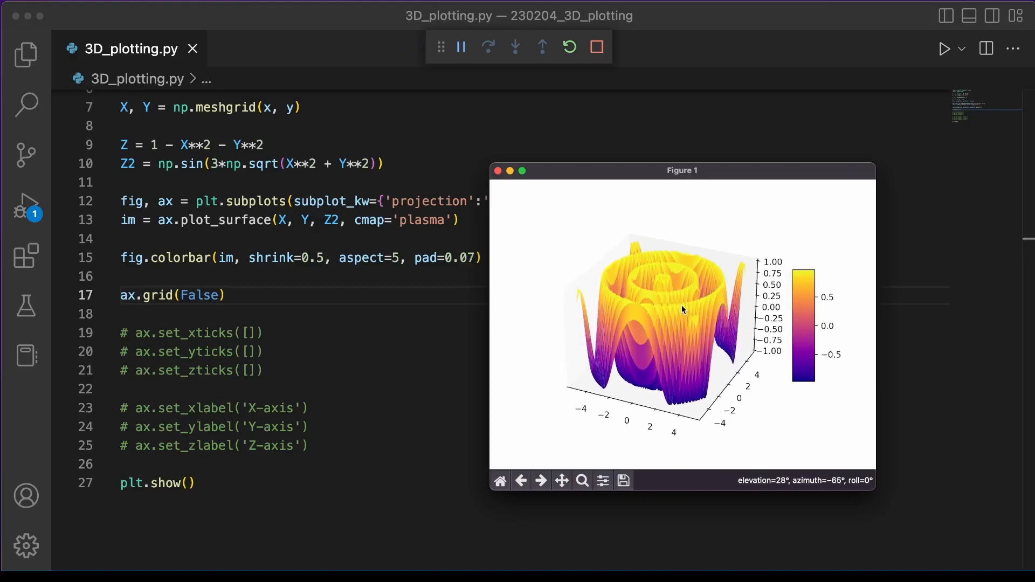
{"action": "left_click_drag", "start_coordinate": [683, 311], "coordinate": [639, 314]}
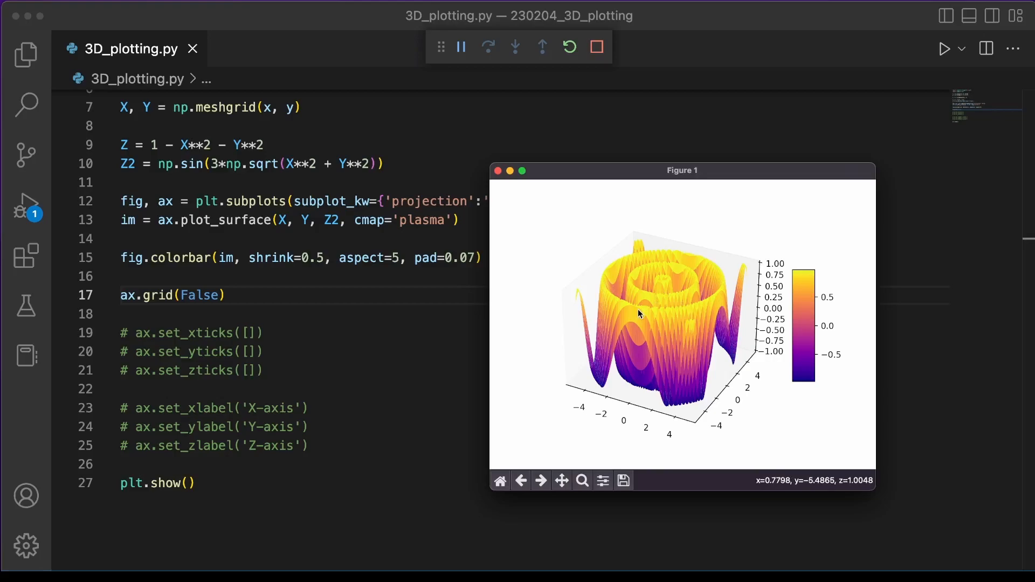
{"action": "mouse_move", "coordinate": [508, 198]}
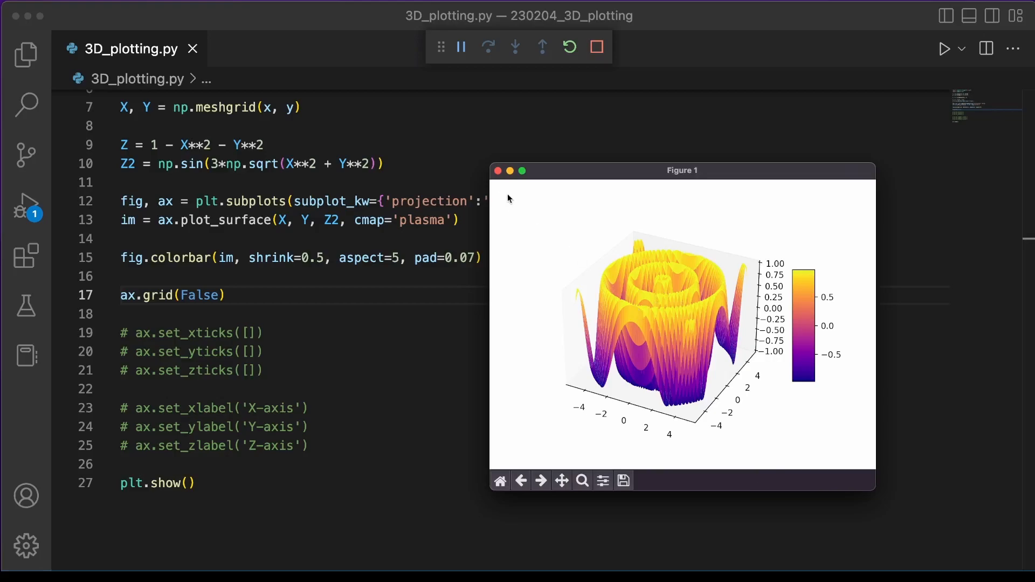
Step: Add ax.contourf(X, Y, Z2, zdir='z', offset=-1.5, cmap='plasma') below the surface plot
{"action": "type", "text": "a"}
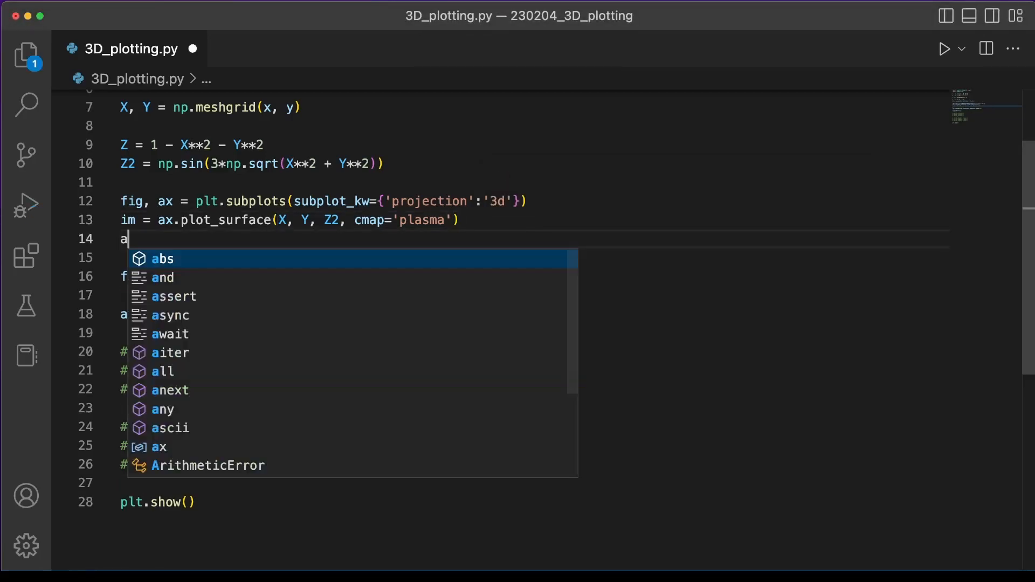
{"action": "type", "text": "x.contour"}
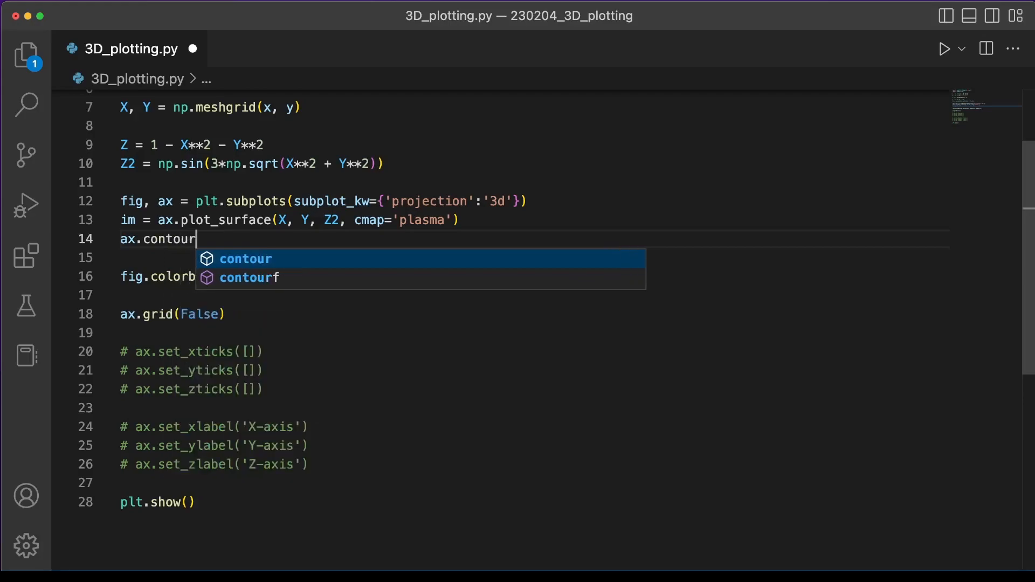
{"action": "type", "text": "f(X, Y<"}
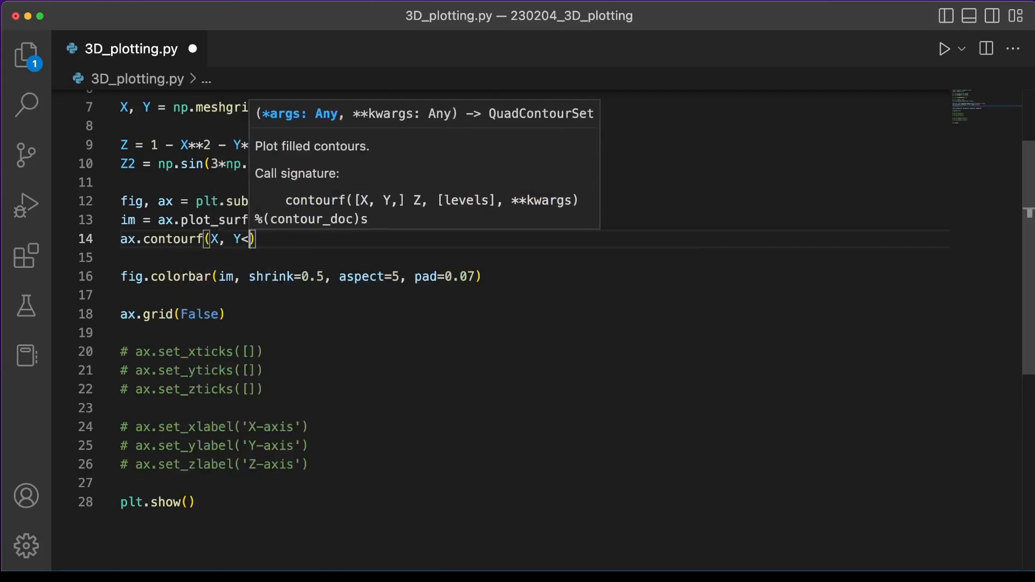
{"action": "type", "text": "Z2"}
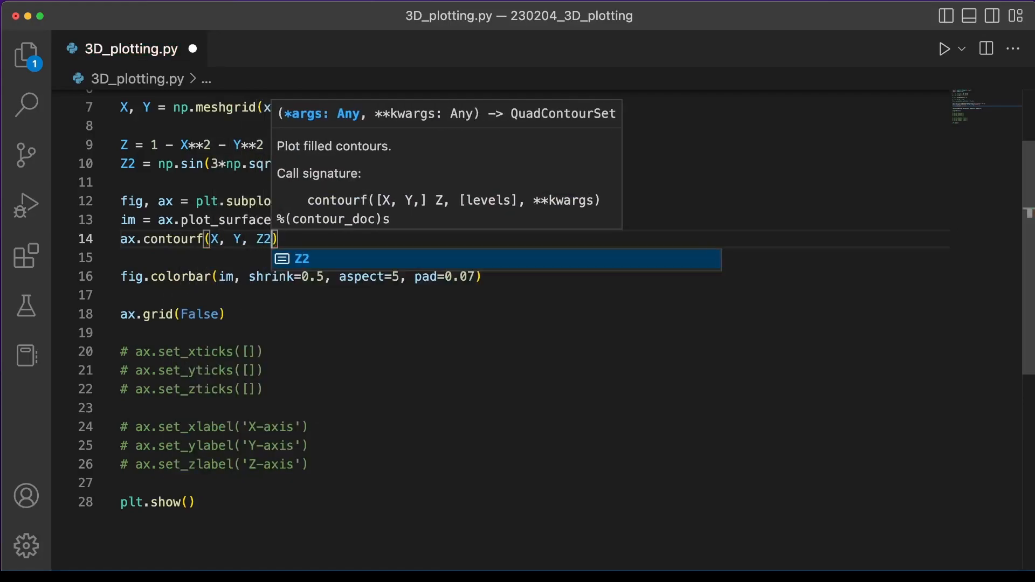
{"action": "type", "text": ", zdir='z',"}
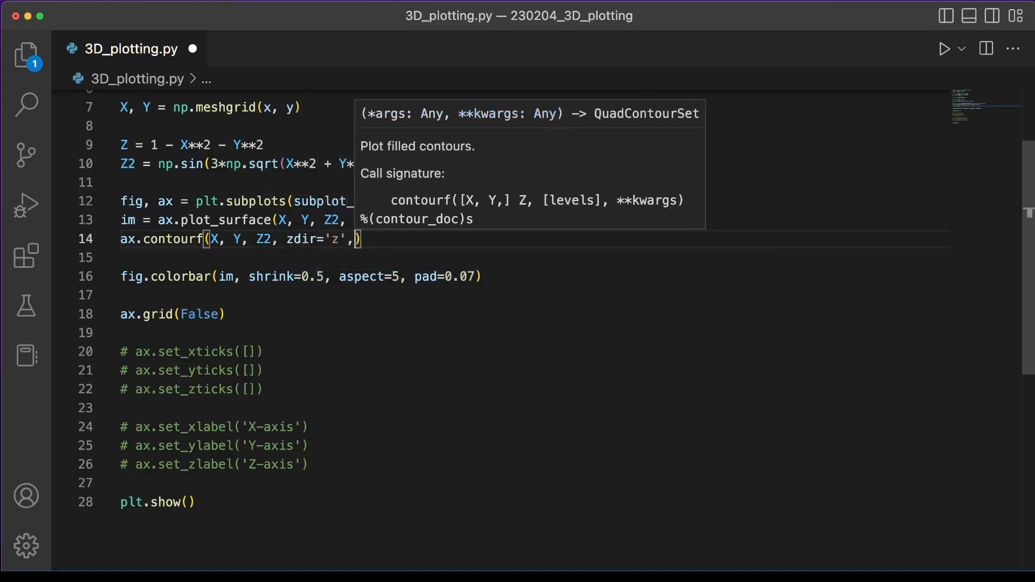
{"action": "type", "text": "offset"}
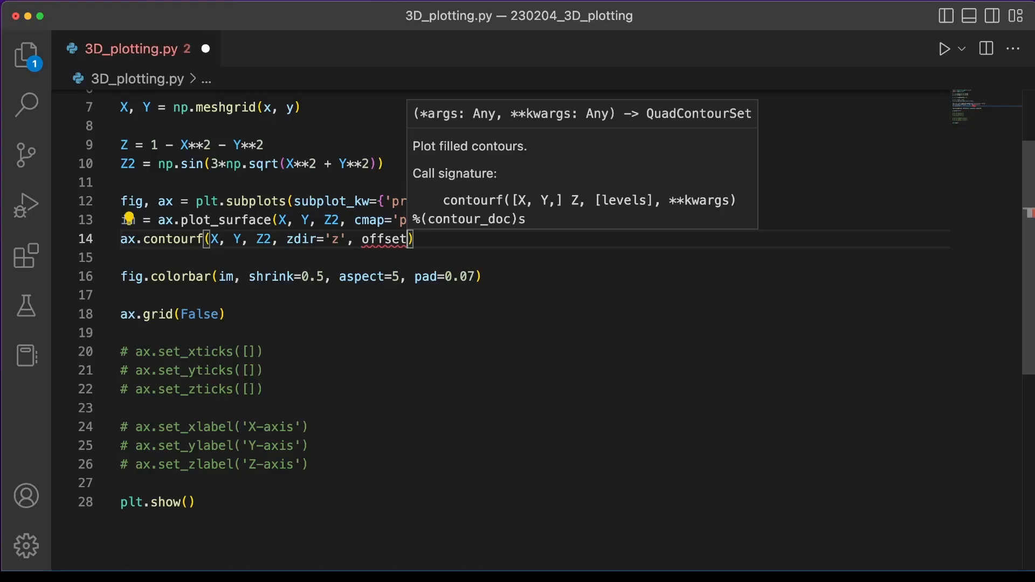
{"action": "type", "text": "=-1.5,"}
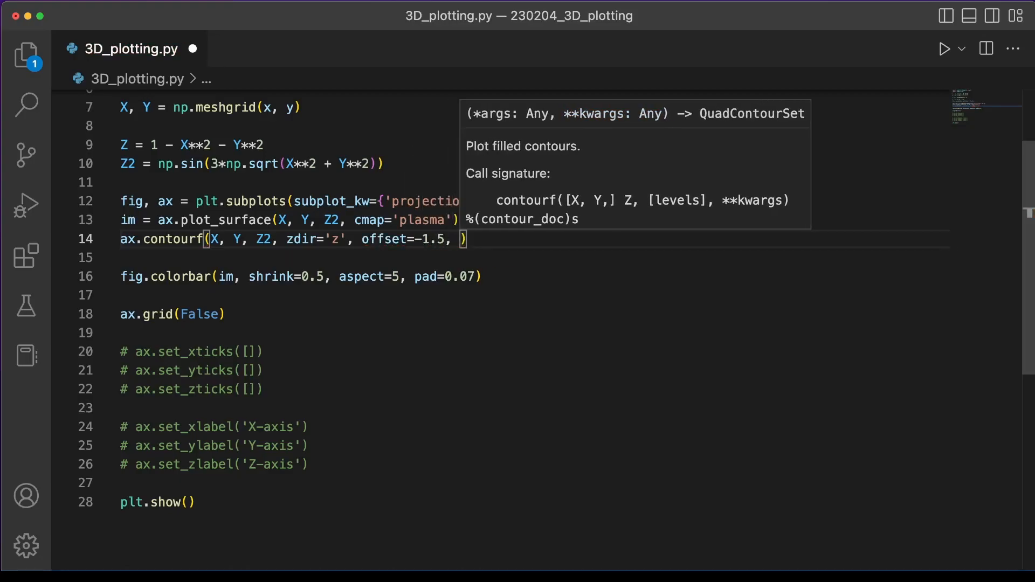
{"action": "type", "text": "cmap="}
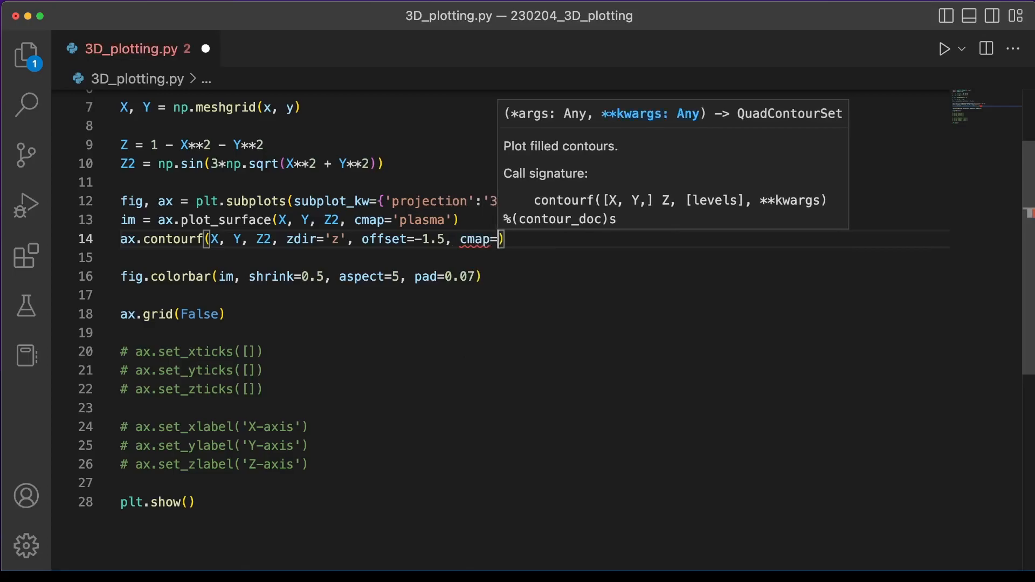
{"action": "type", "text": "'plasm"}
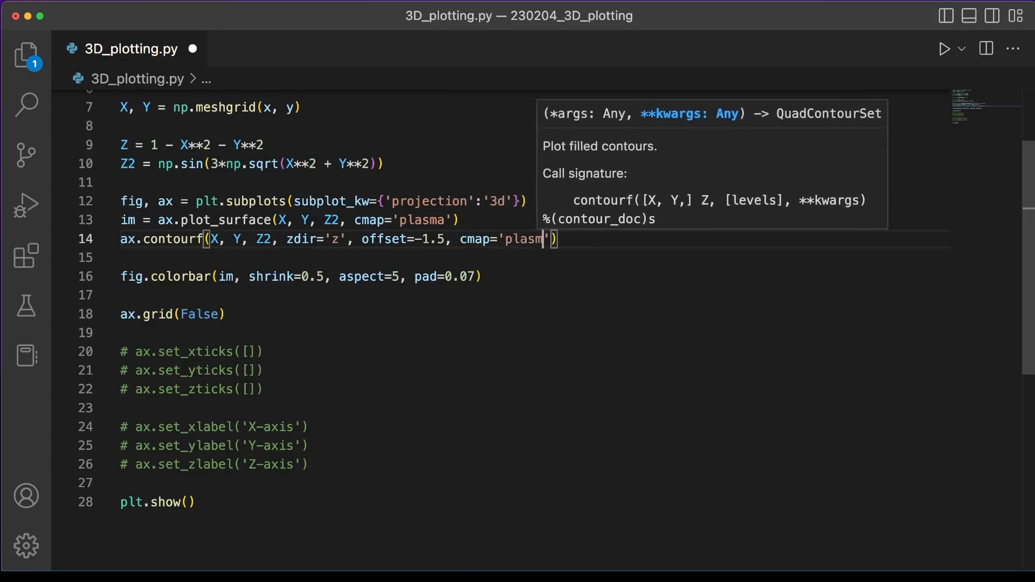
{"action": "type", "text": "a"}
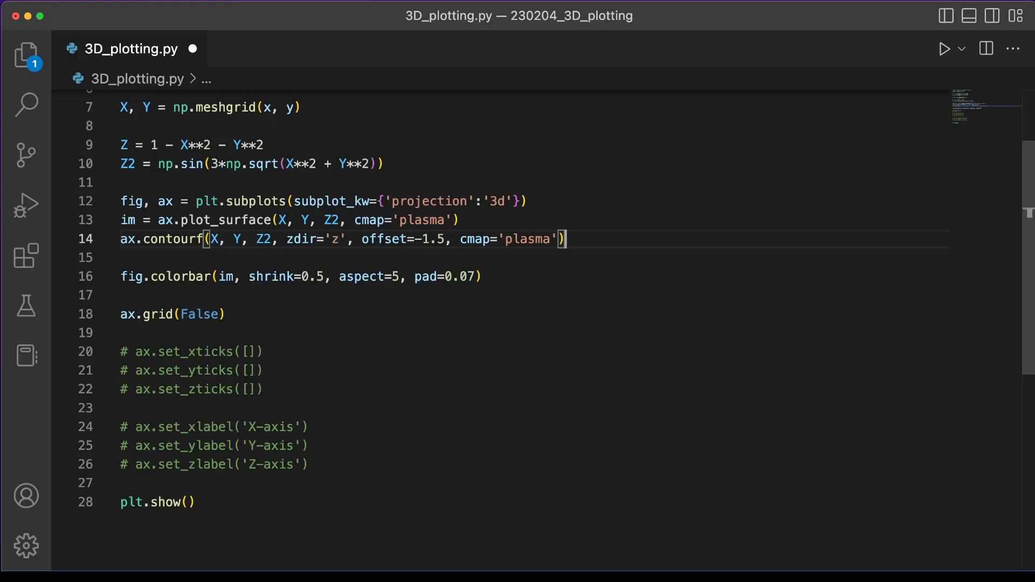
Step: Run the script and orbit the plasma surface to inspect the contour floor
{"action": "left_click", "coordinate": [943, 48]}
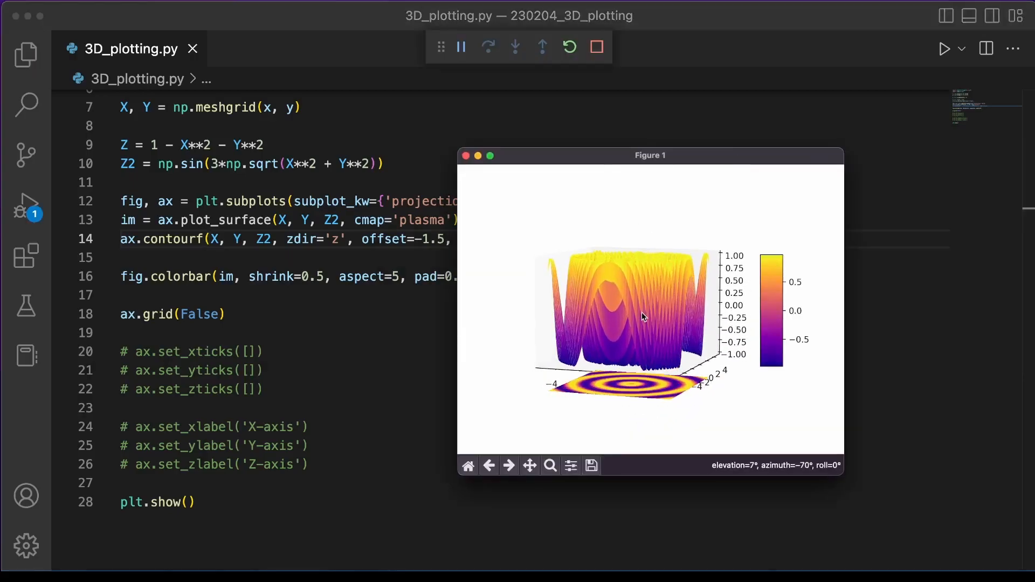
{"action": "left_click_drag", "start_coordinate": [644, 317], "coordinate": [606, 401]}
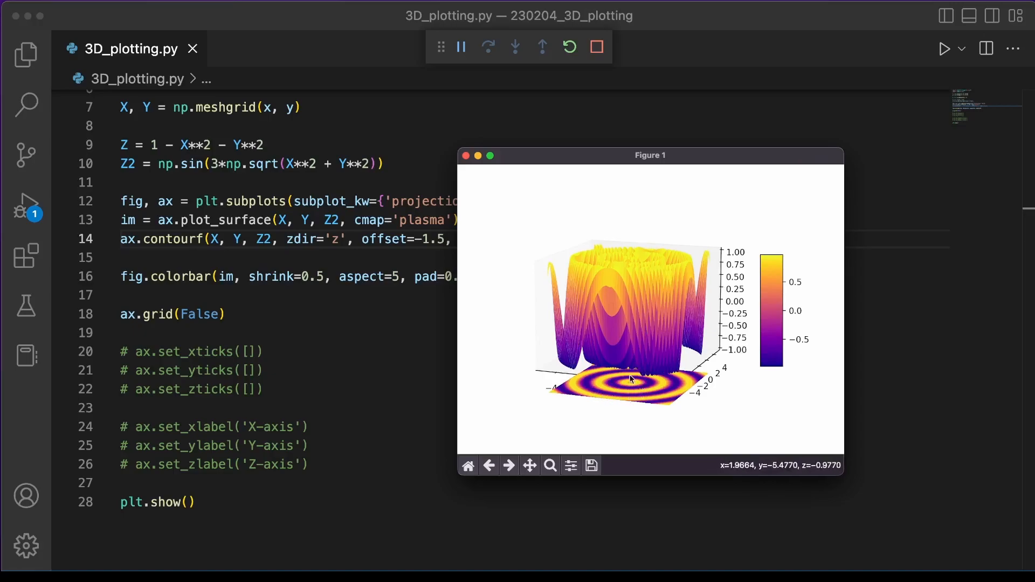
{"action": "mouse_move", "coordinate": [623, 398]}
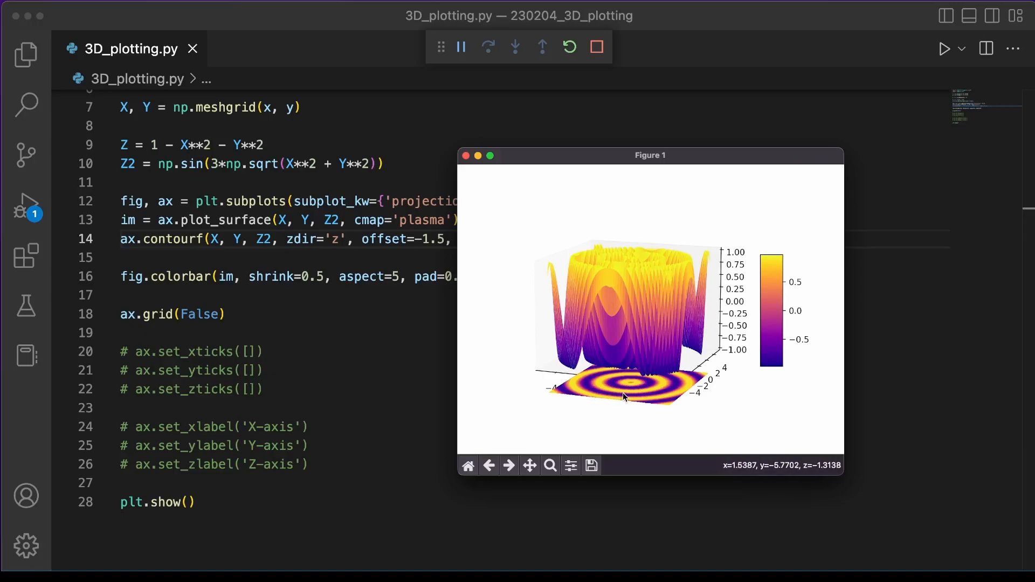
{"action": "left_click_drag", "start_coordinate": [623, 396], "coordinate": [634, 347]}
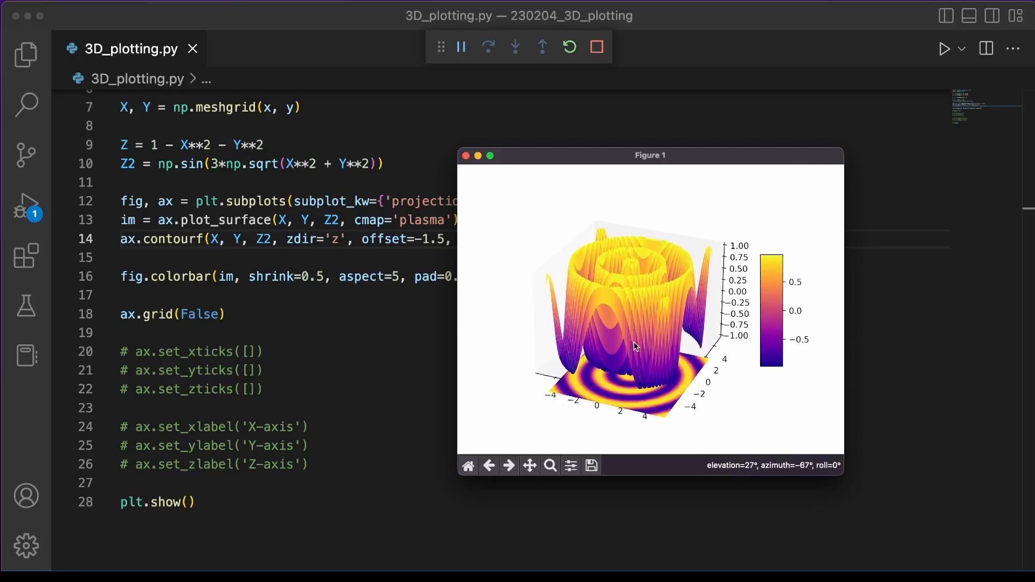
{"action": "left_click_drag", "start_coordinate": [634, 346], "coordinate": [588, 405]}
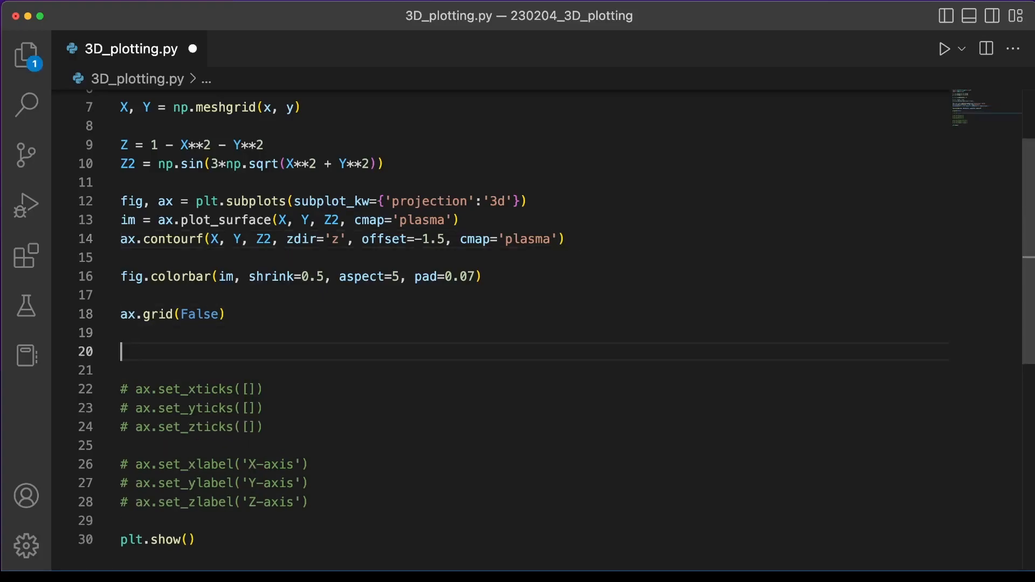
Step: Add ax.set_zlim([-1.5, 1]) below ax.grid(False)
{"action": "type", "text": "ax.set_zlim"}
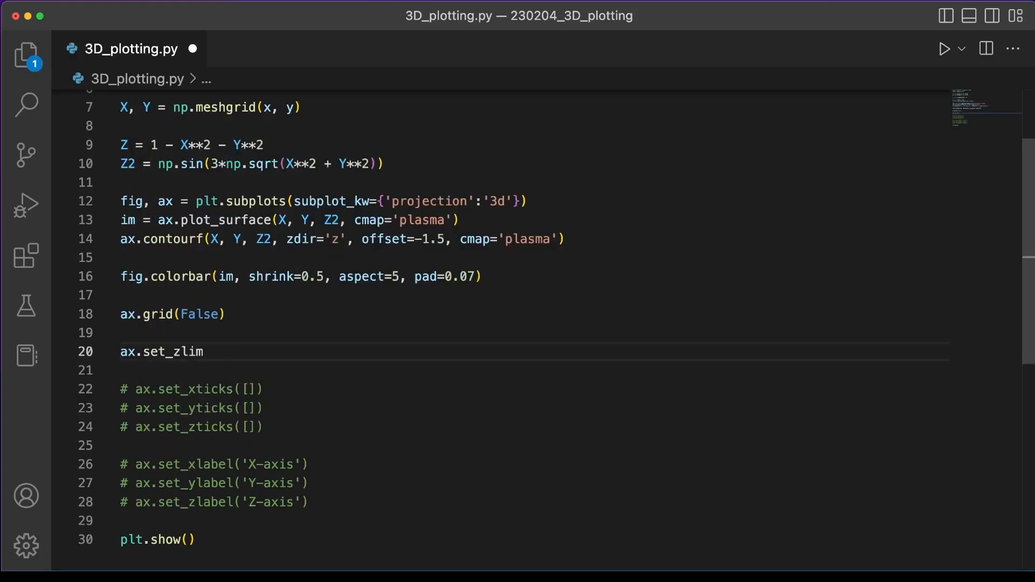
{"action": "type", "text": "([])"}
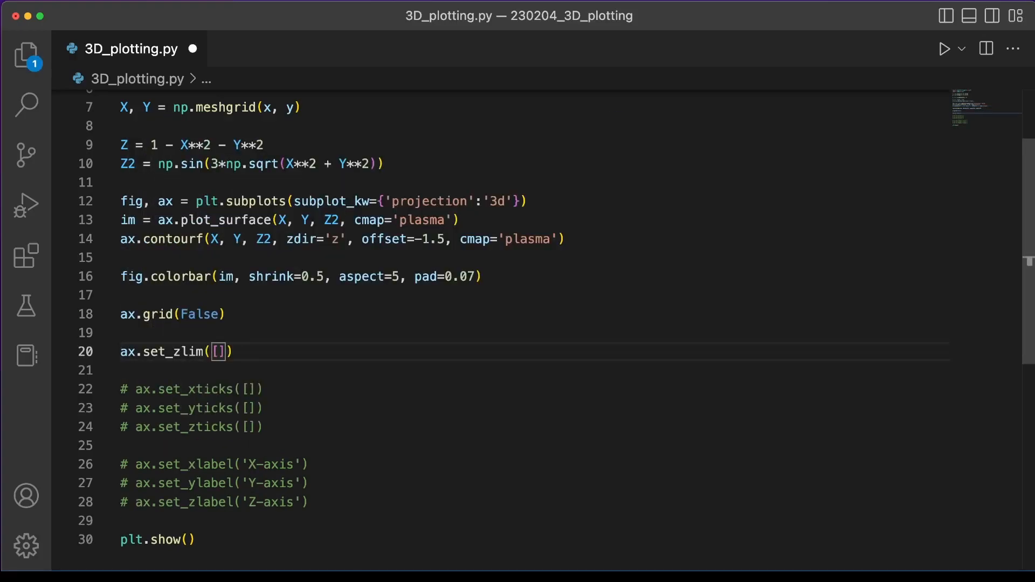
{"action": "type", "text": "-1.5, 1"}
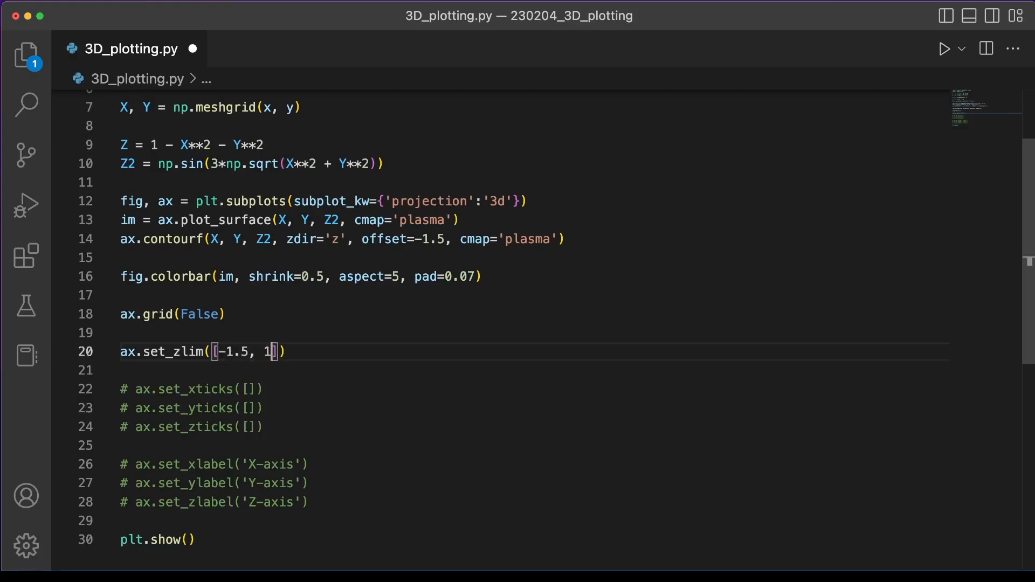
Step: Rerun with the new z-limits and orbit the plot to find a good camera angle
{"action": "left_click", "coordinate": [943, 48]}
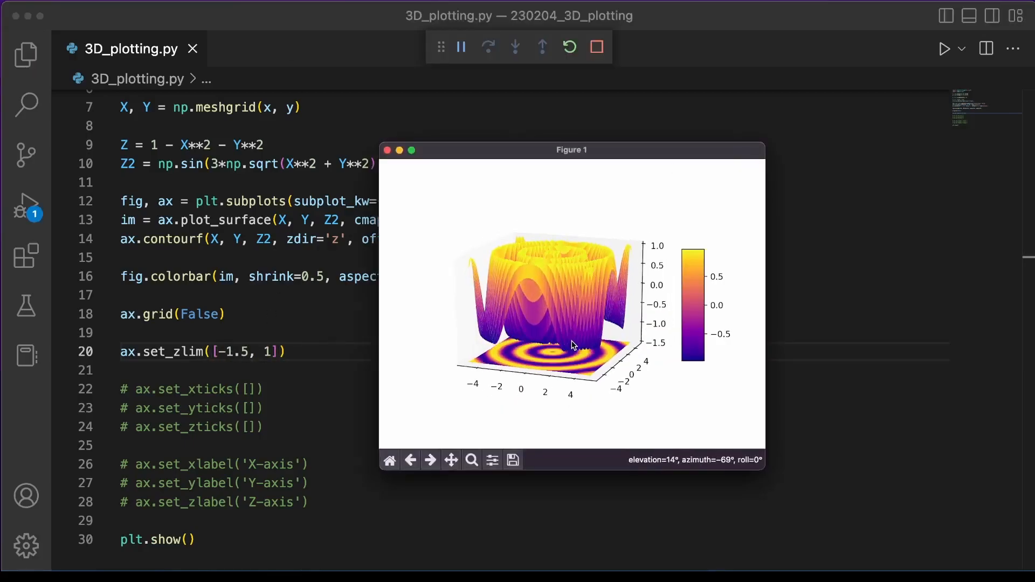
{"action": "left_click_drag", "start_coordinate": [570, 344], "coordinate": [548, 366]}
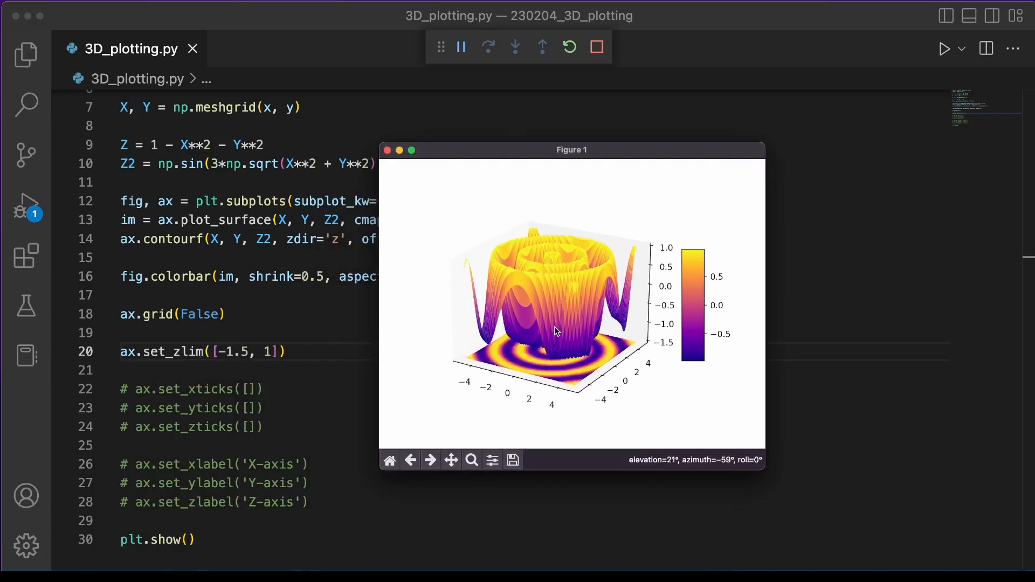
{"action": "left_click_drag", "start_coordinate": [554, 330], "coordinate": [559, 337]}
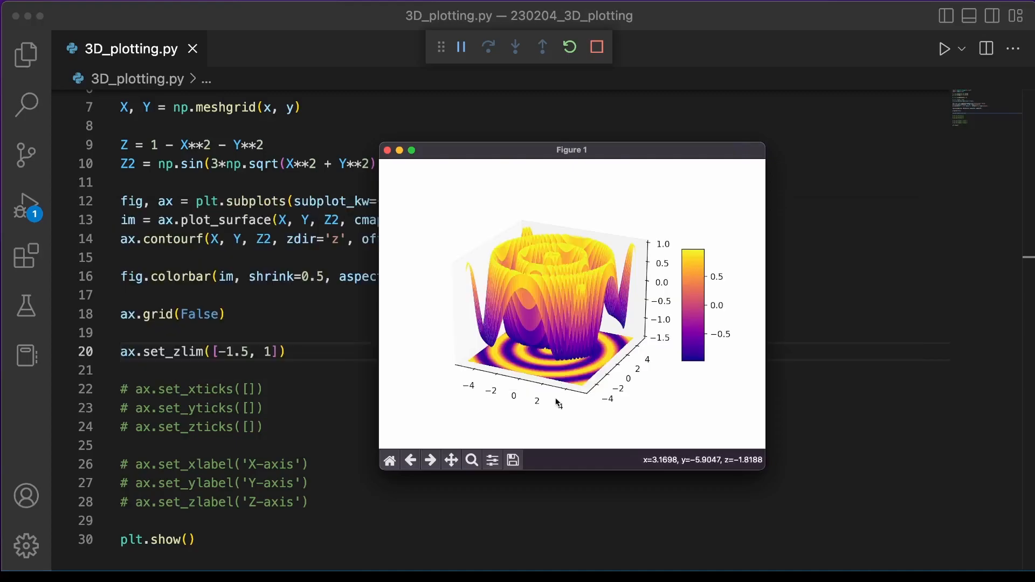
{"action": "left_click_drag", "start_coordinate": [558, 405], "coordinate": [573, 329]}
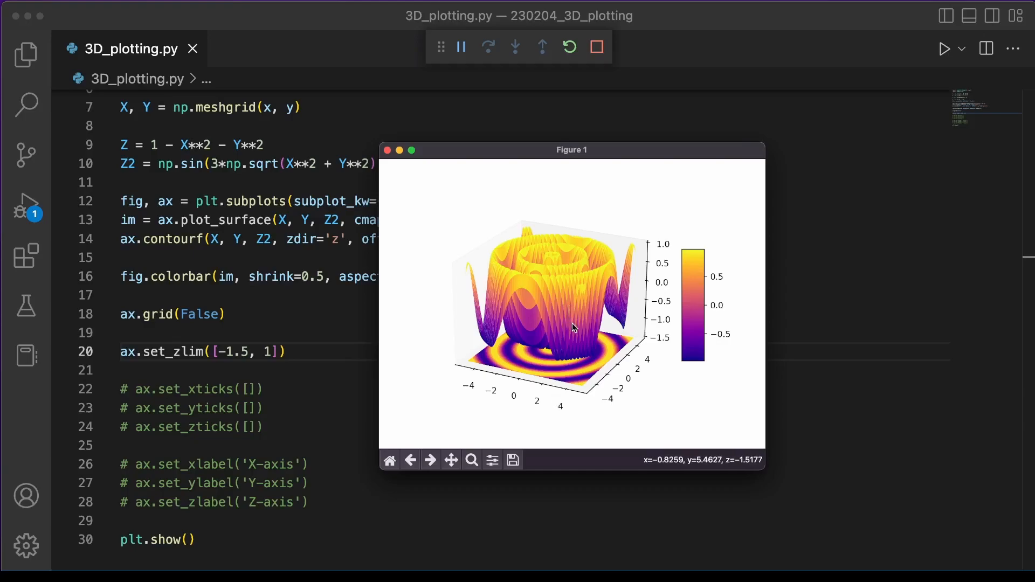
{"action": "left_click_drag", "start_coordinate": [573, 328], "coordinate": [565, 325]}
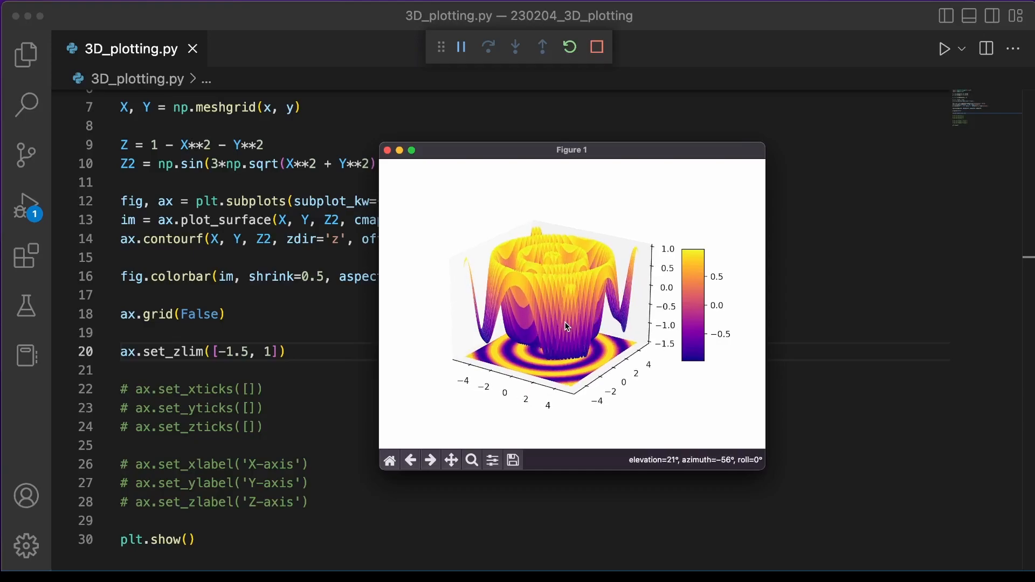
{"action": "left_click_drag", "start_coordinate": [565, 327], "coordinate": [570, 324]}
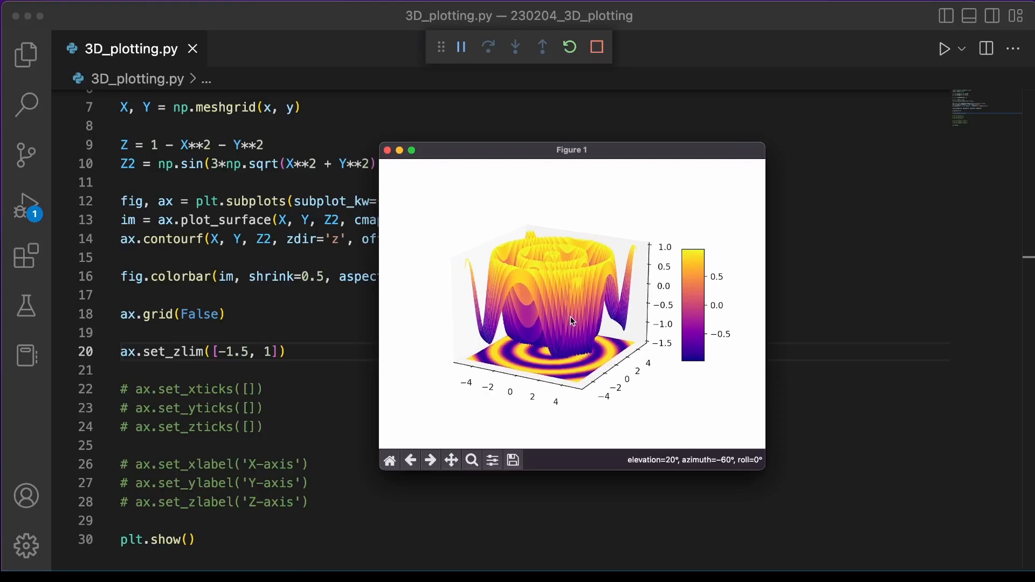
{"action": "left_click_drag", "start_coordinate": [582, 317], "coordinate": [571, 322]}
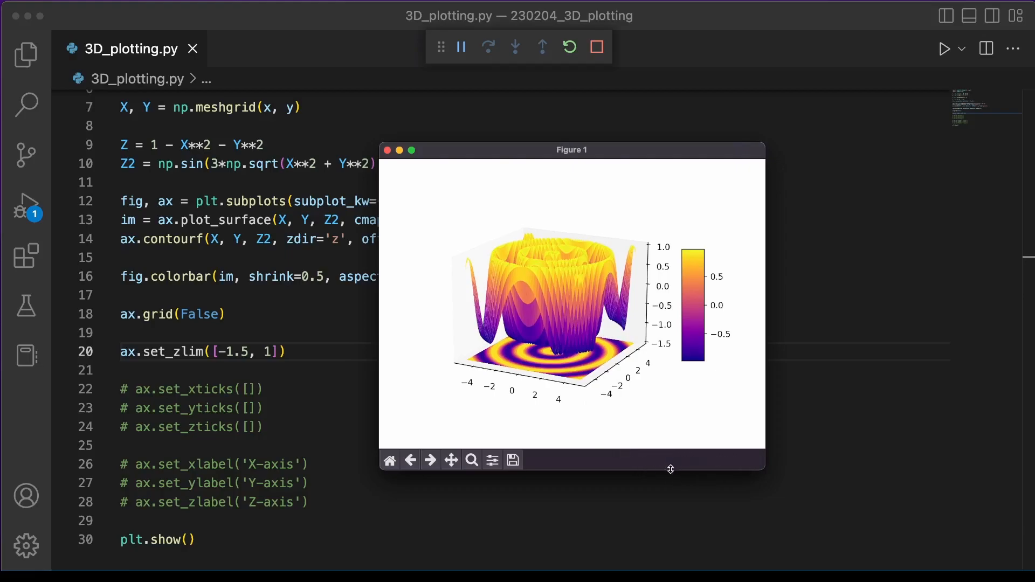
{"action": "mouse_move", "coordinate": [668, 410]}
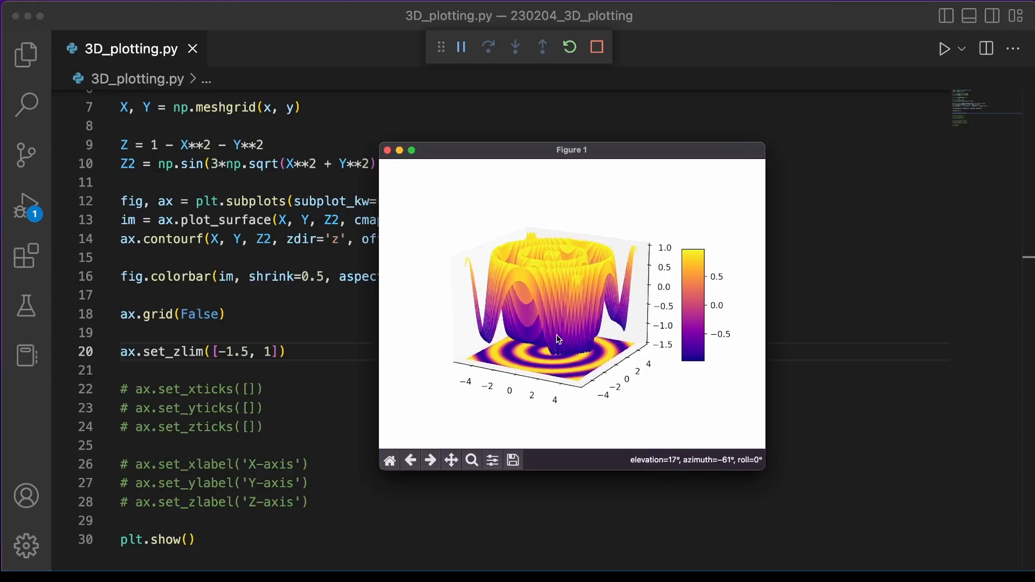
{"action": "left_click_drag", "start_coordinate": [558, 336], "coordinate": [558, 340]}
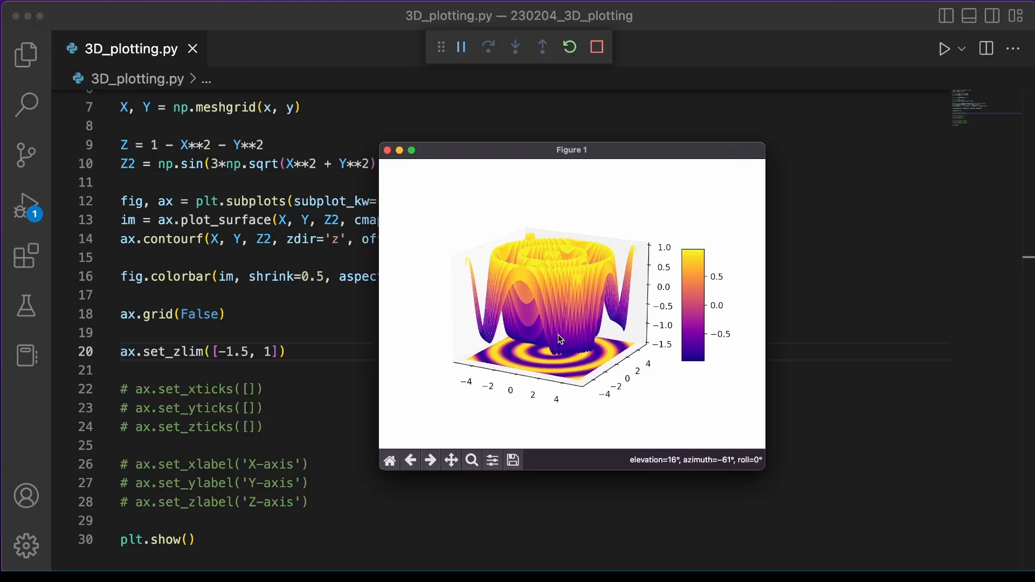
{"action": "left_click_drag", "start_coordinate": [558, 340], "coordinate": [557, 339]}
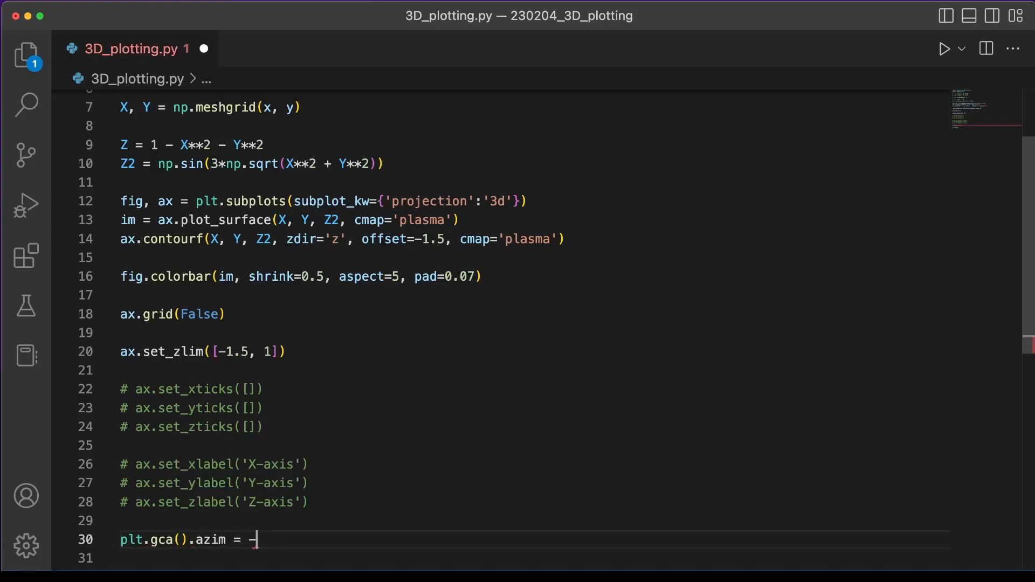
Step: Set plt.gca().azim = -62 and plt.gca().elev = 16, then rerun the script
{"action": "type", "text": "plt.gca().el"}
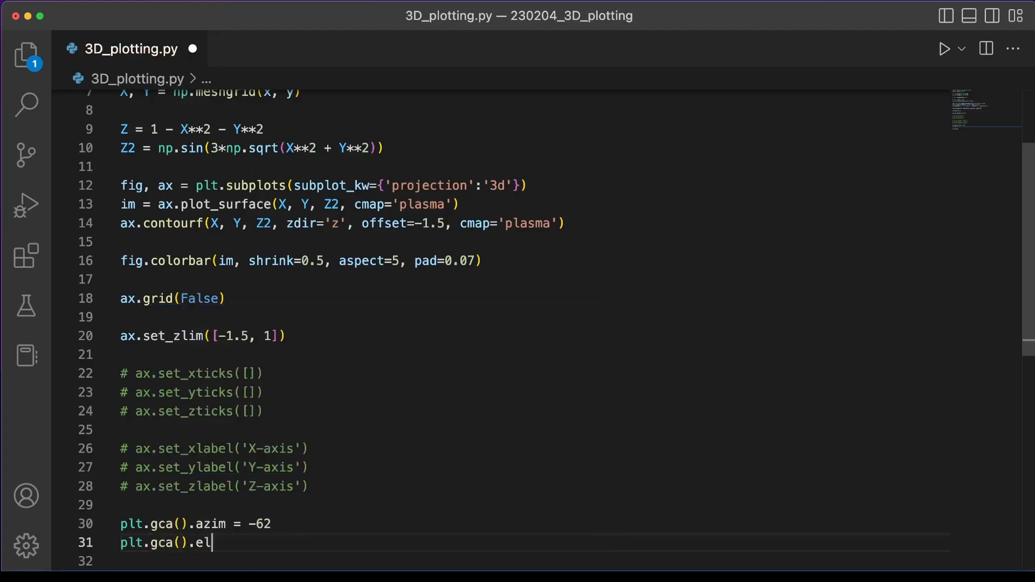
{"action": "type", "text": "ev = 16"}
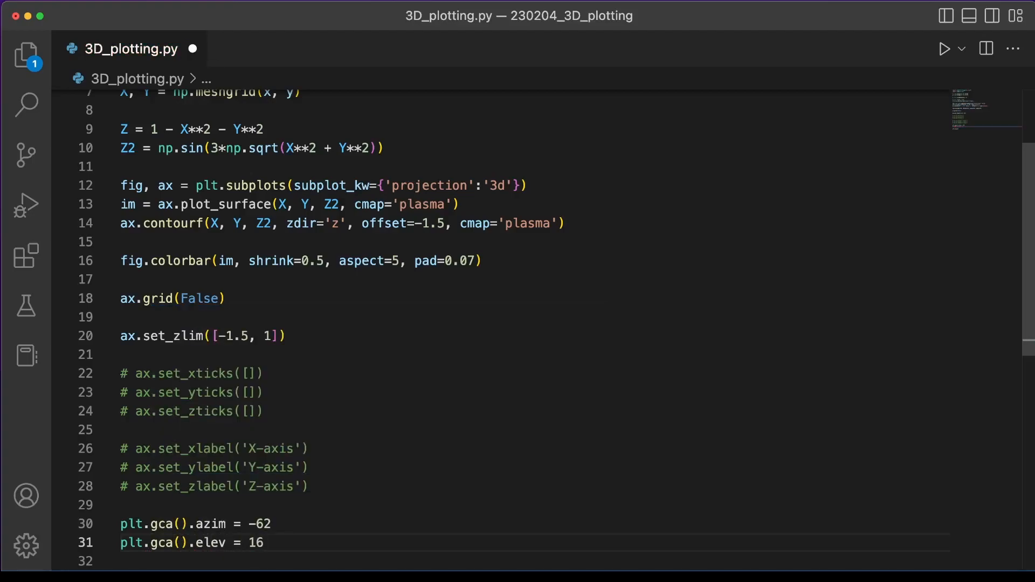
{"action": "left_click", "coordinate": [944, 48]}
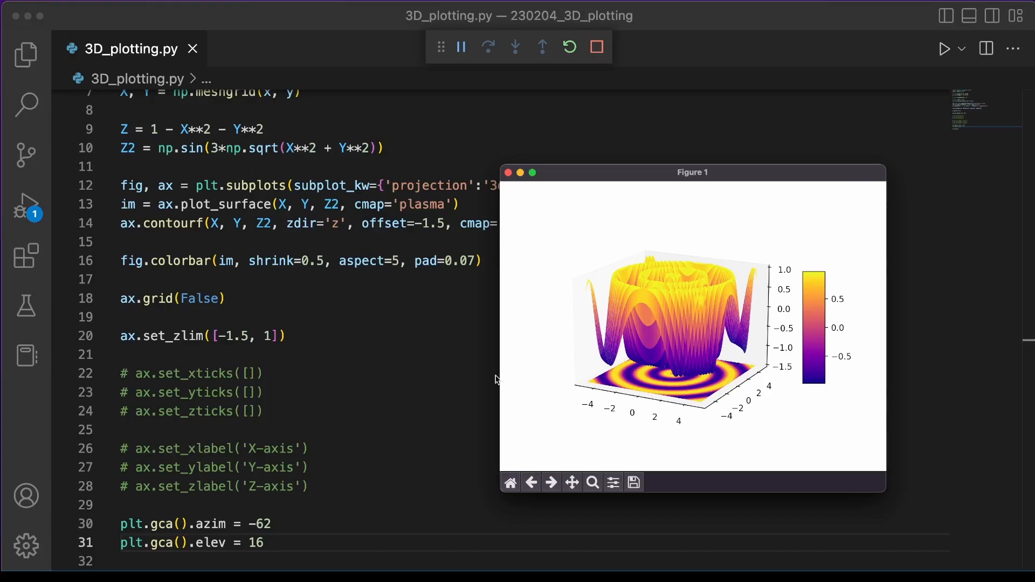
{"action": "mouse_move", "coordinate": [683, 350]}
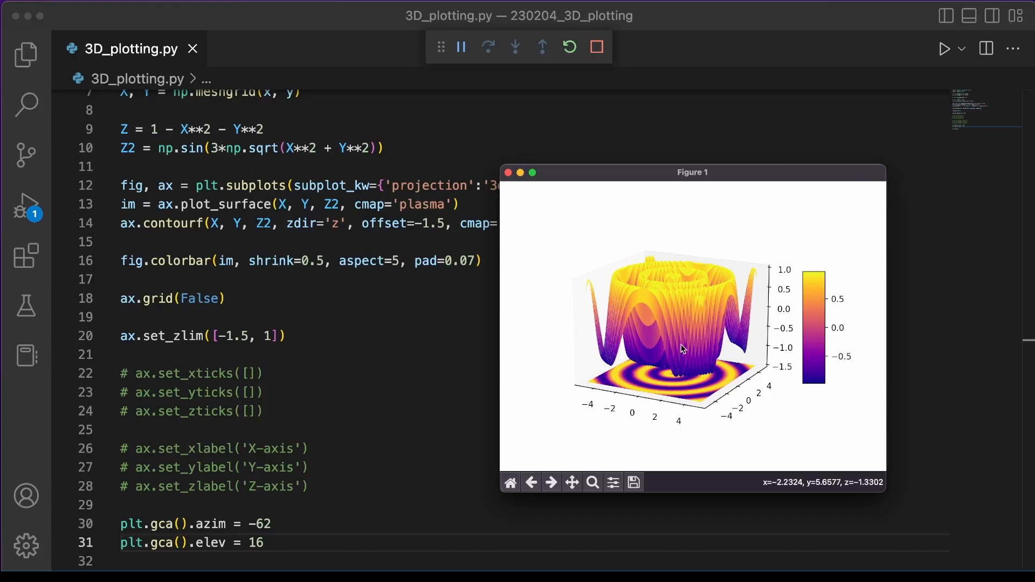